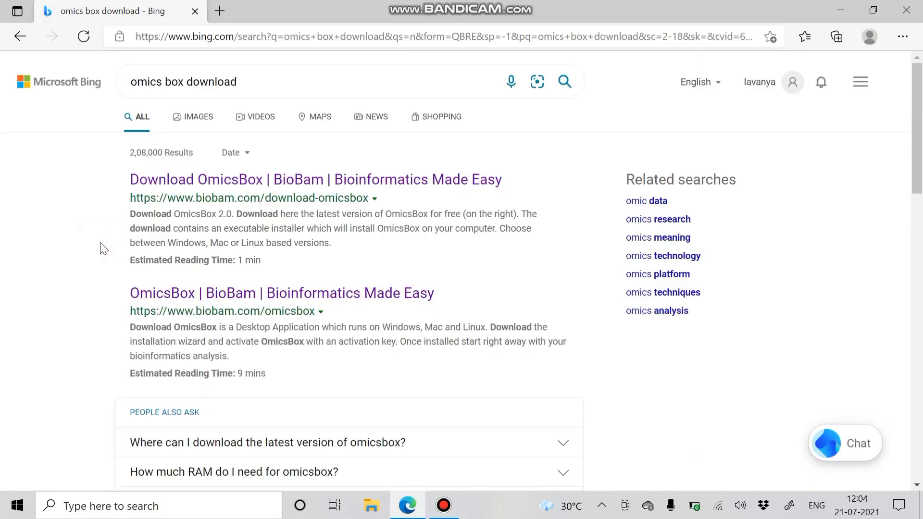
# From the Bing results reach BioBam's OmicsBox download page and its free trial request form.
pyautogui.click(297, 81)
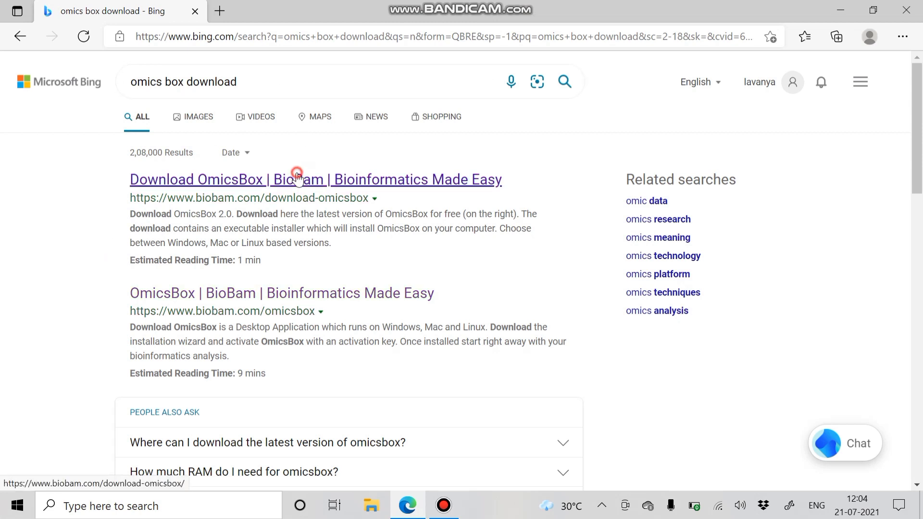
pyautogui.click(299, 180)
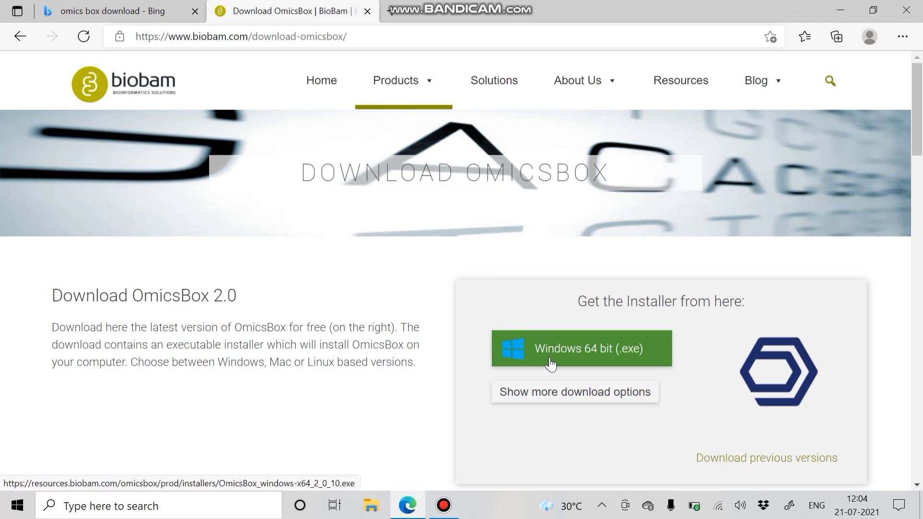
pyautogui.scroll(-3)
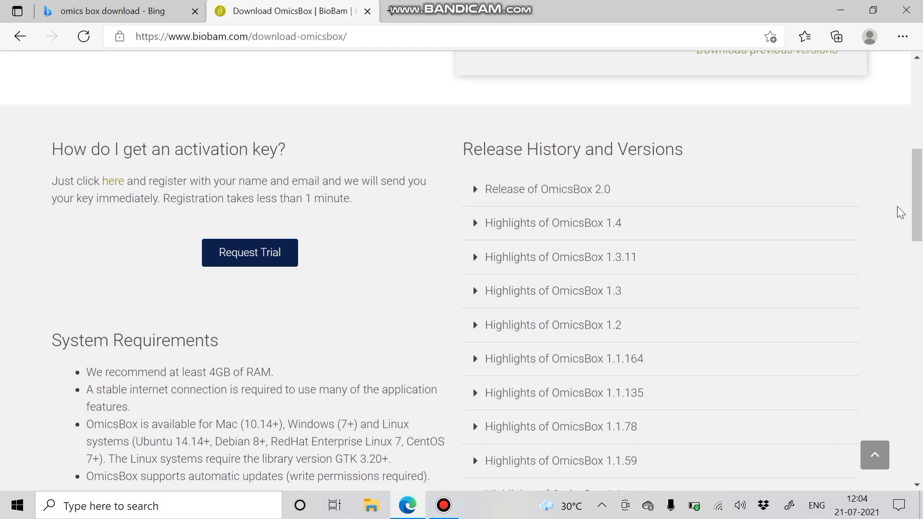
pyautogui.moveTo(912, 194)
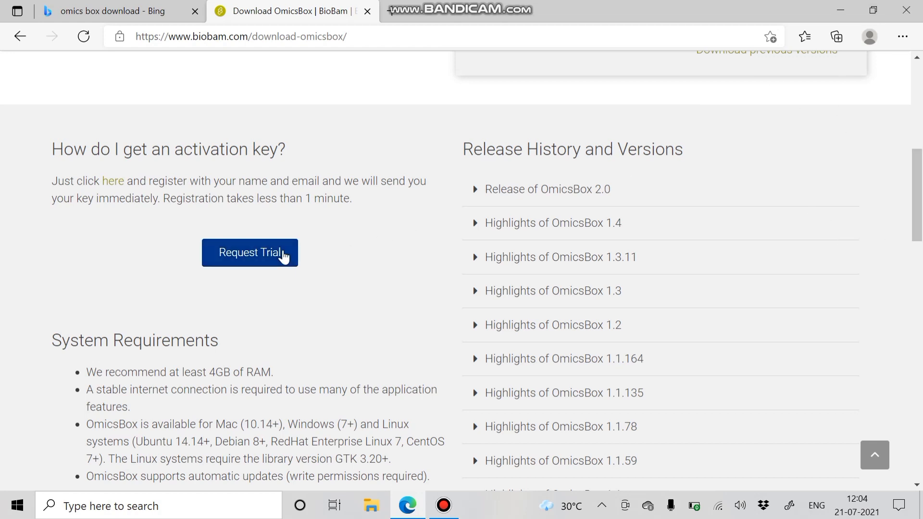
pyautogui.click(250, 253)
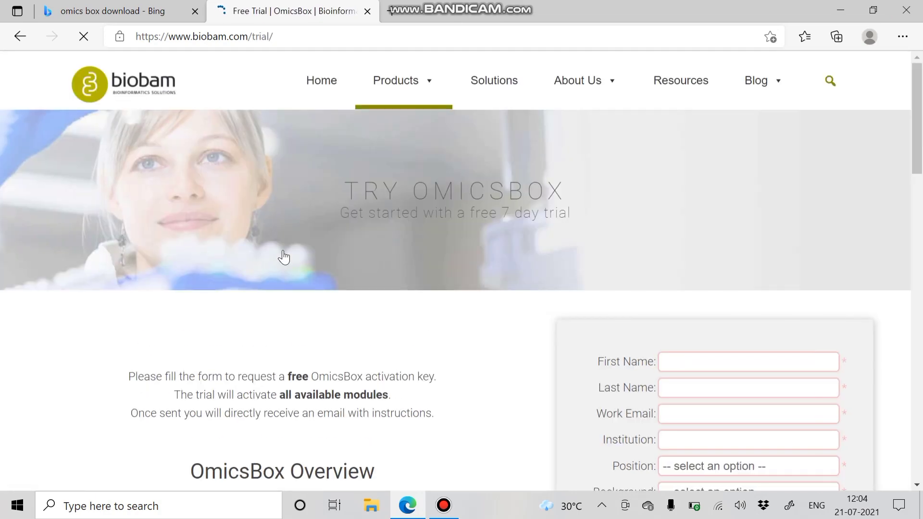
pyautogui.scroll(-3)
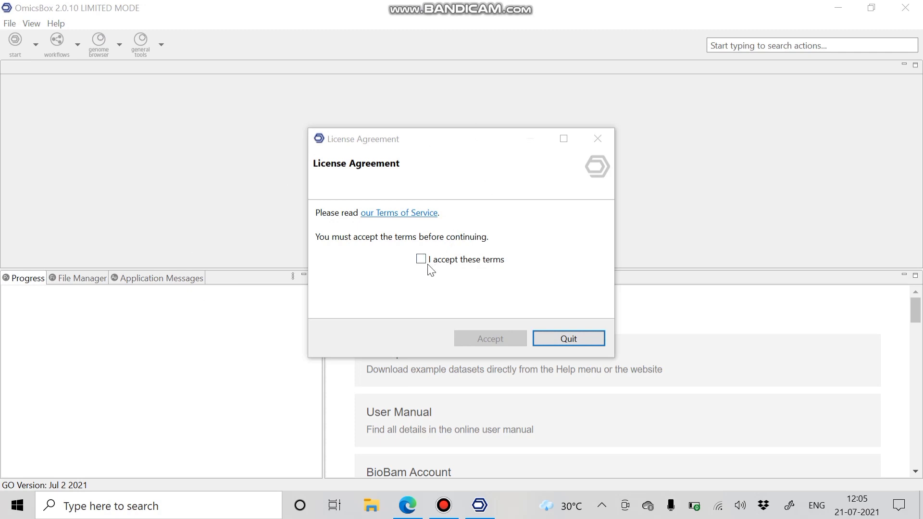
pyautogui.click(421, 259)
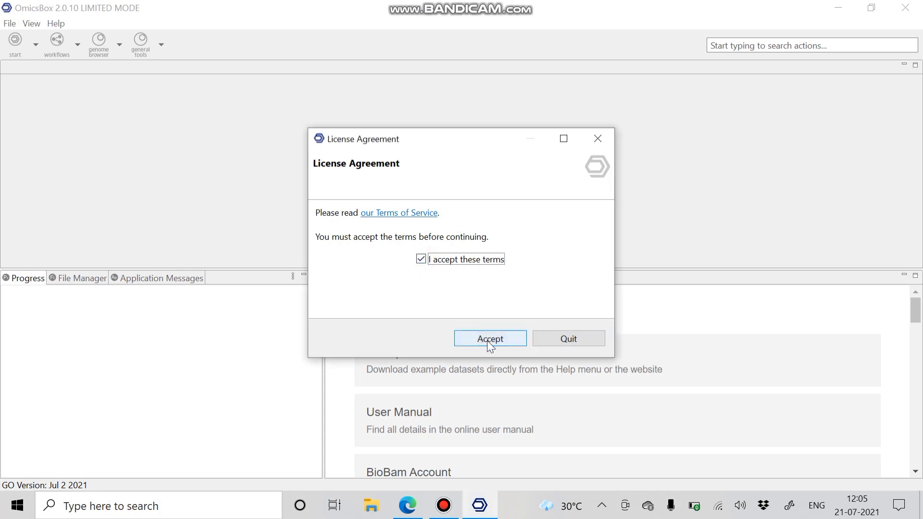
pyautogui.click(490, 338)
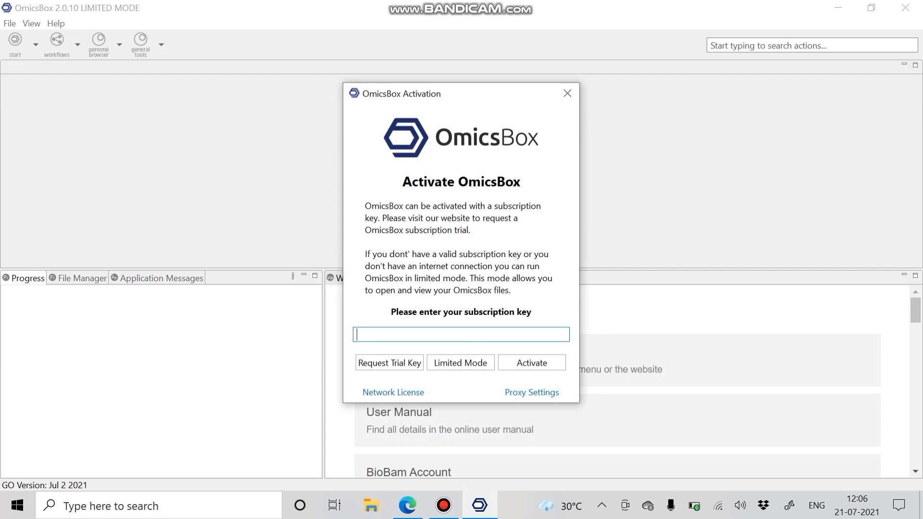
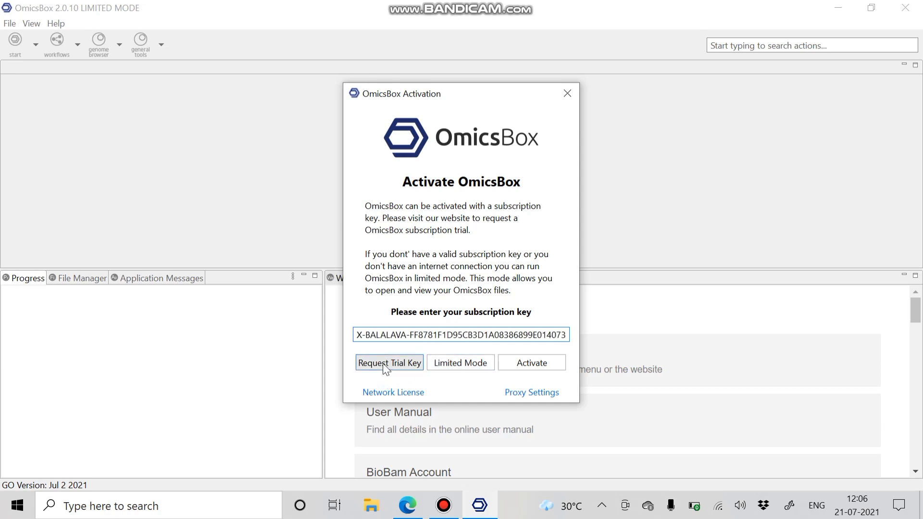
pyautogui.click(530, 363)
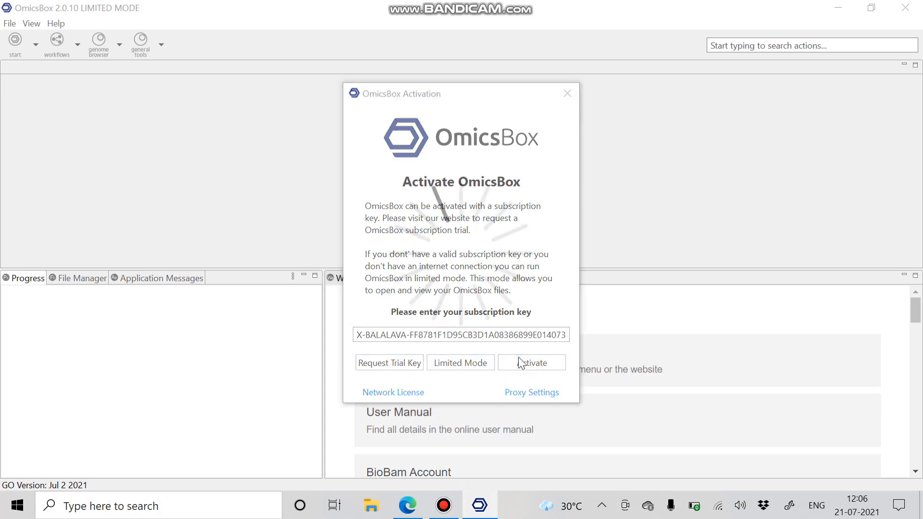
pyautogui.click(531, 362)
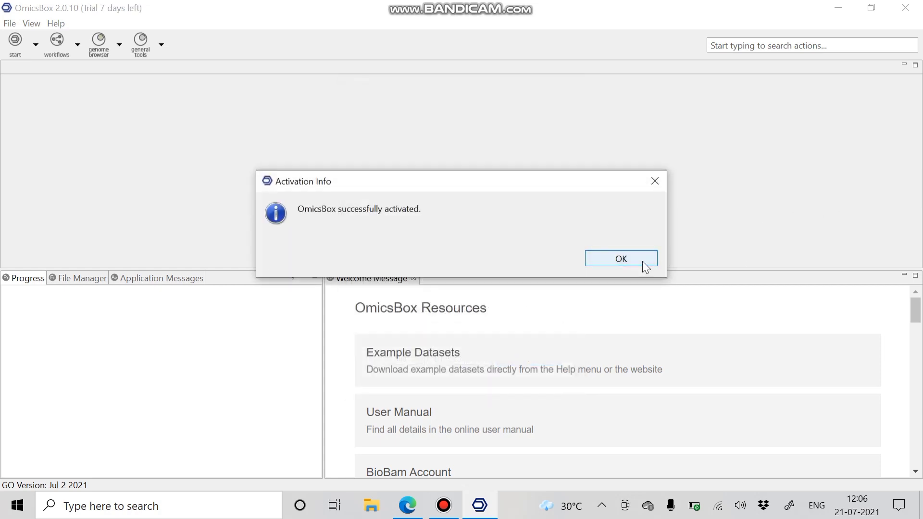
pyautogui.click(620, 258)
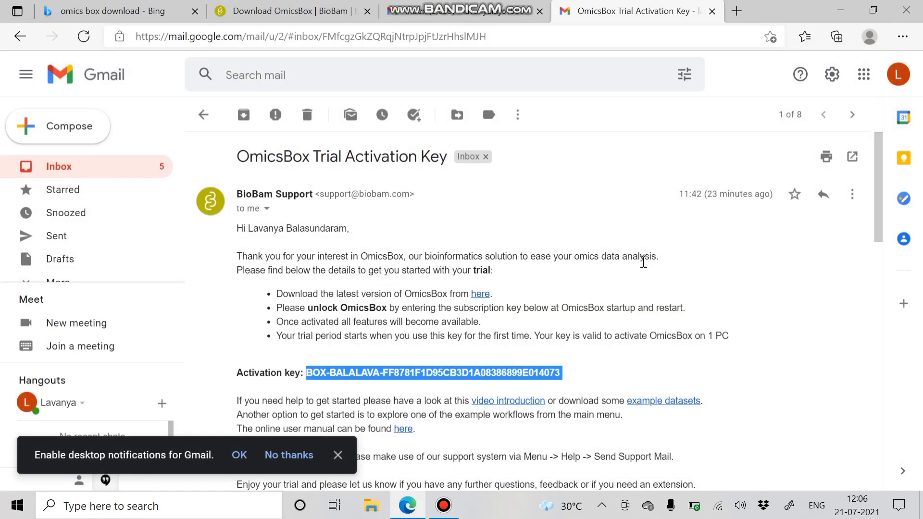
# Switch to the Gmail tab holding the OmicsBox Trial Activation Key email.
pyautogui.click(106, 11)
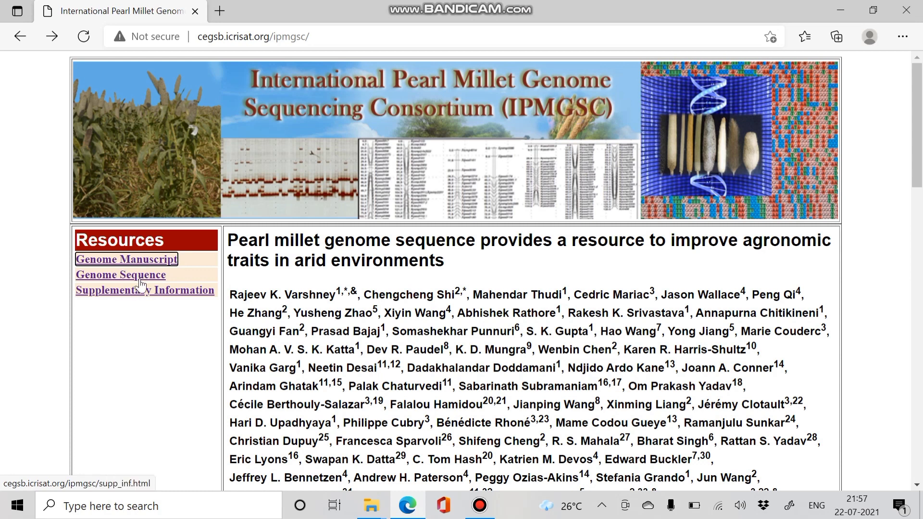
# Browse the IPMGSC genome sequence data into the v1.1 folder and select PM.genechr.trans.pep.gz.
pyautogui.click(120, 275)
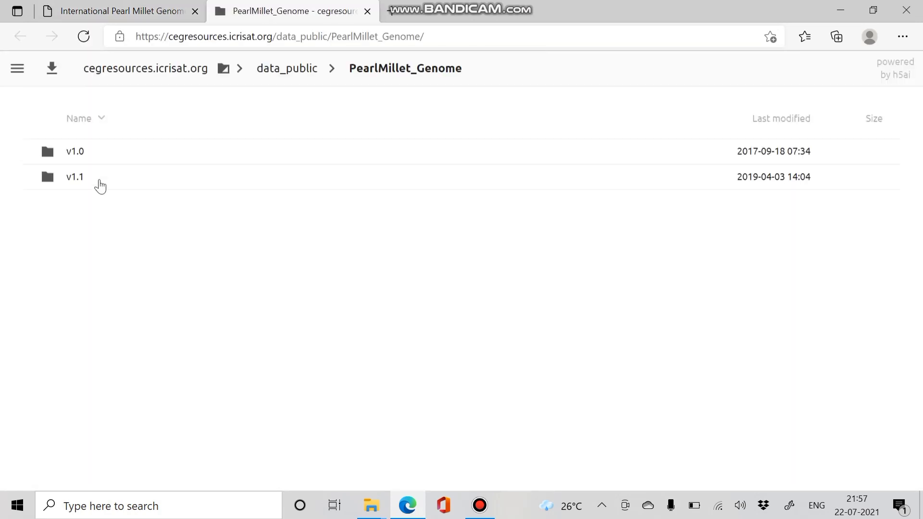
pyautogui.click(74, 176)
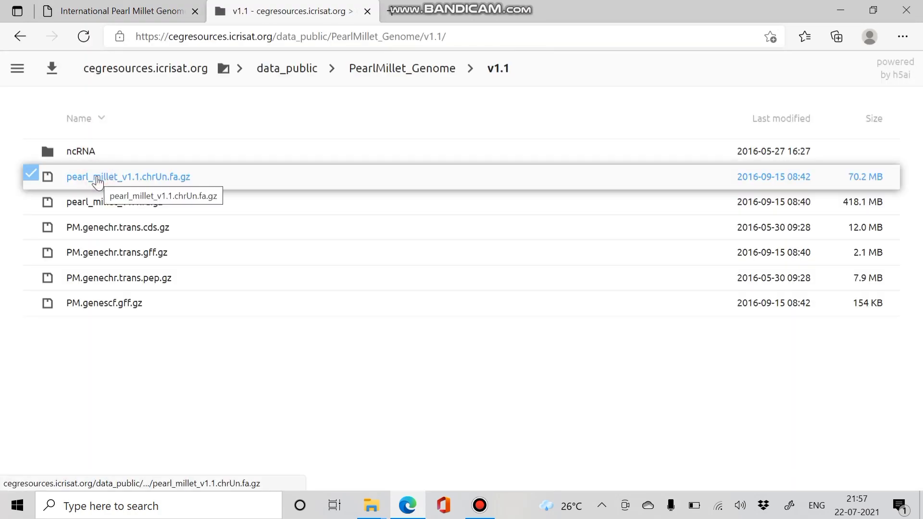
pyautogui.click(116, 252)
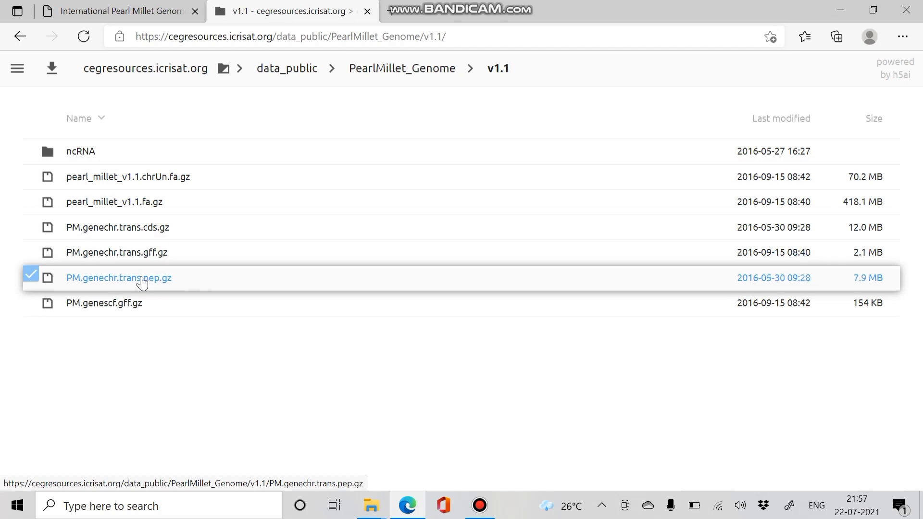
pyautogui.moveTo(118, 278)
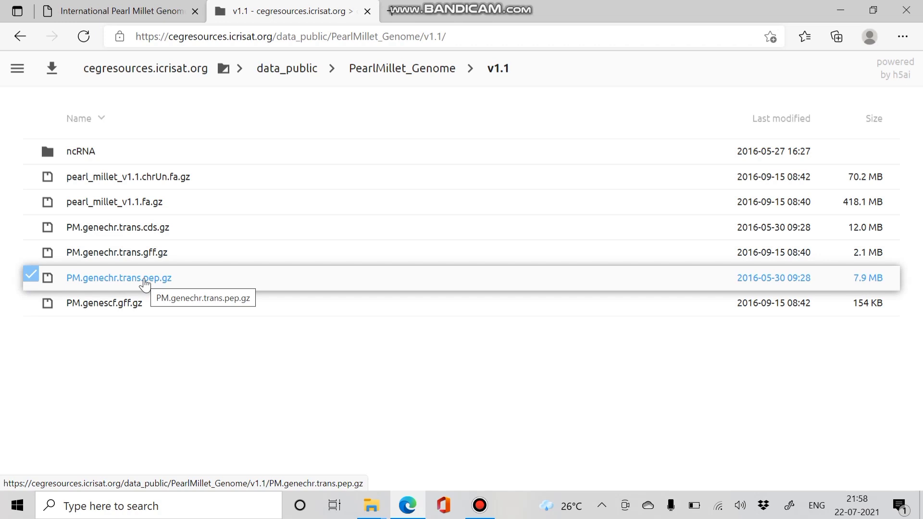
# Review the chrm5 gene position sheet in Excel and the chrm4prtseq protein FASTA in Notepad.
pyautogui.click(503, 506)
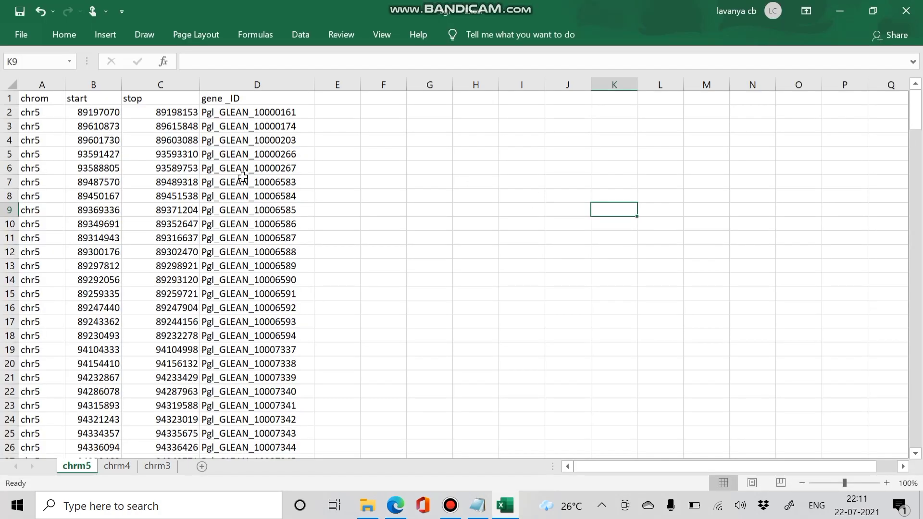
pyautogui.moveTo(243, 175)
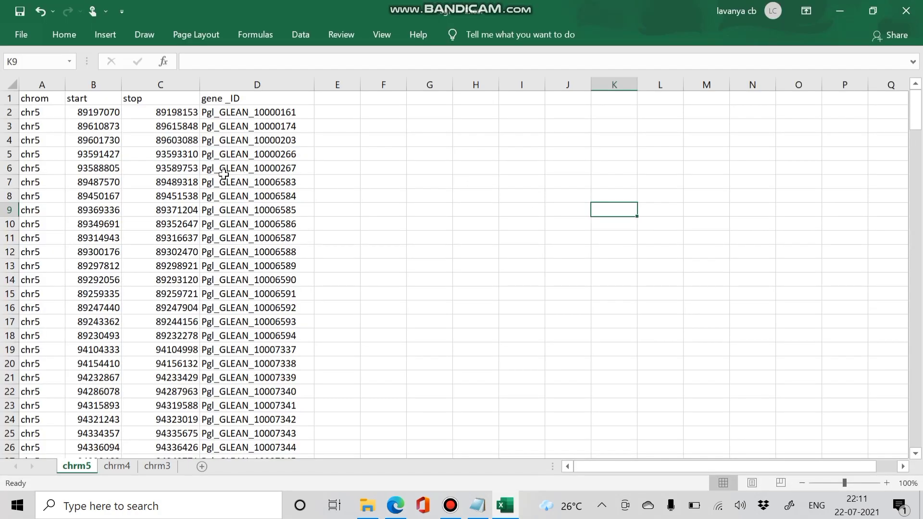
pyautogui.moveTo(339, 366)
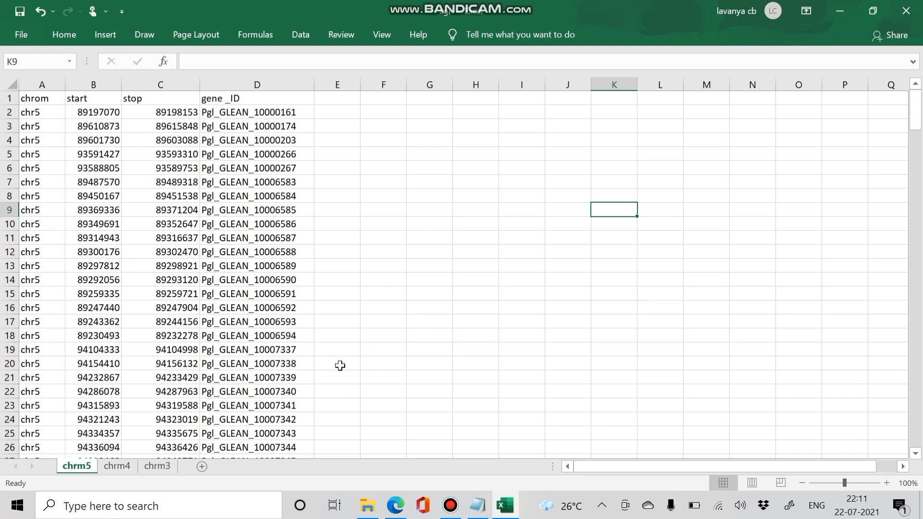
pyautogui.click(475, 505)
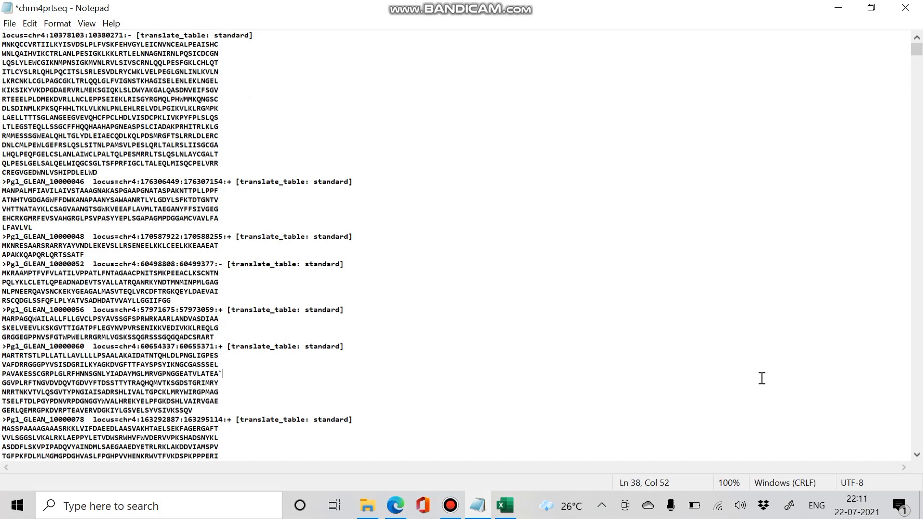
# Load inputfile1.fasta from the Pearl Millet folder into OmicsBox as a new sequence table.
pyautogui.click(478, 505)
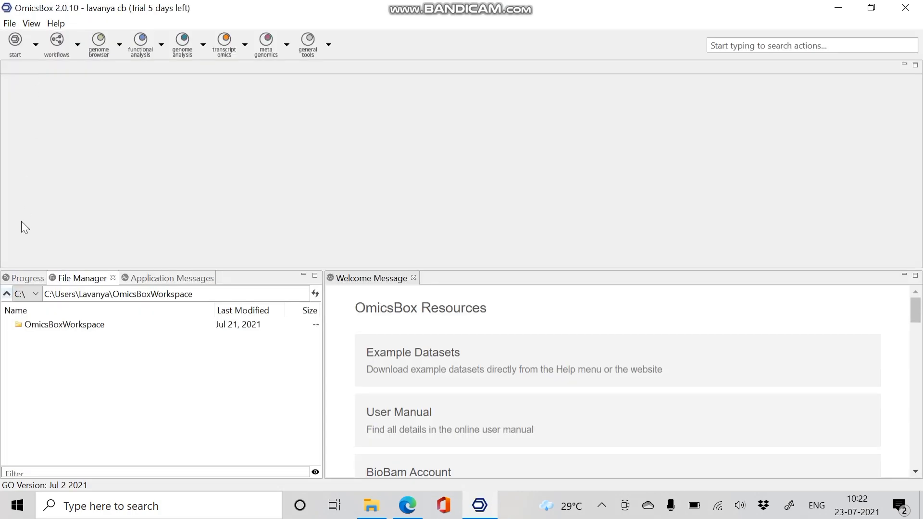
pyautogui.moveTo(8, 133)
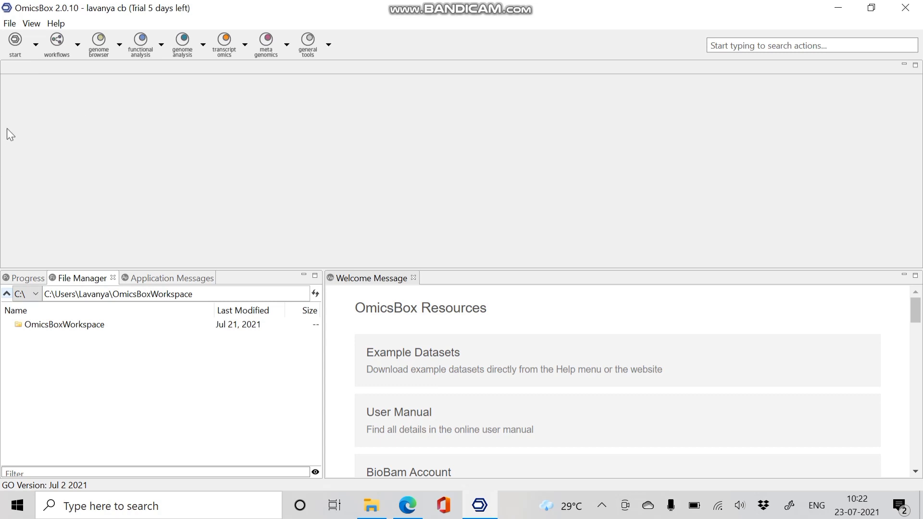
pyautogui.moveTo(8, 137)
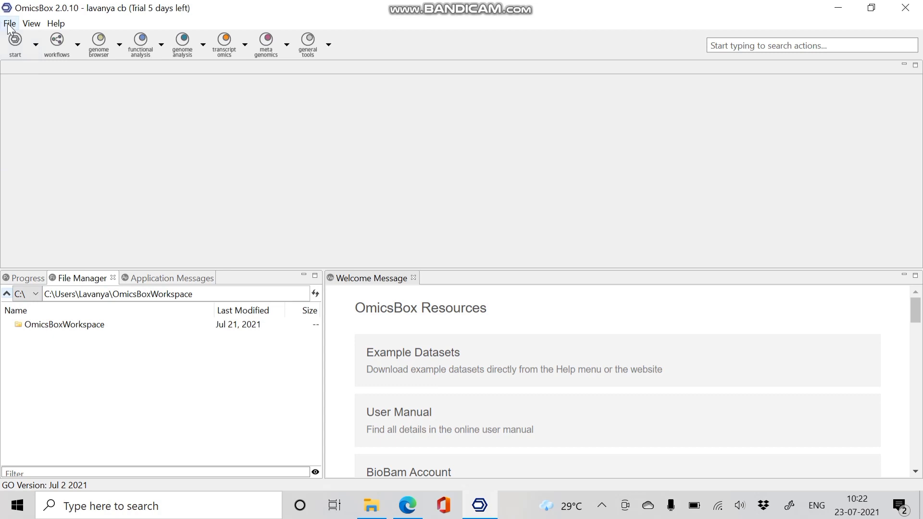
pyautogui.click(8, 23)
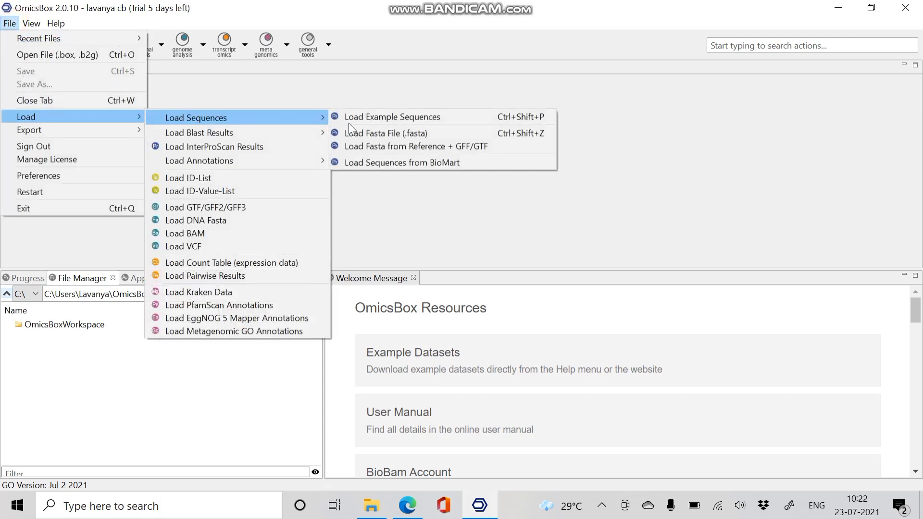
pyautogui.click(386, 133)
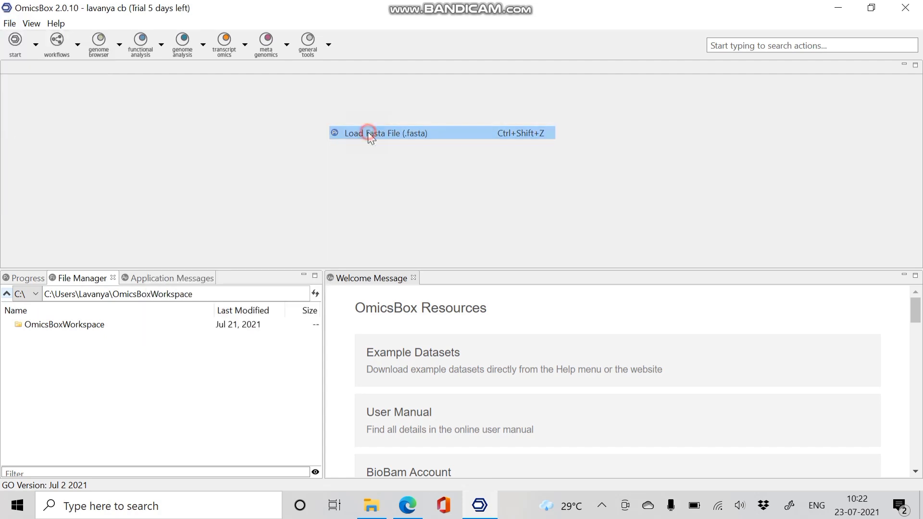
pyautogui.click(382, 132)
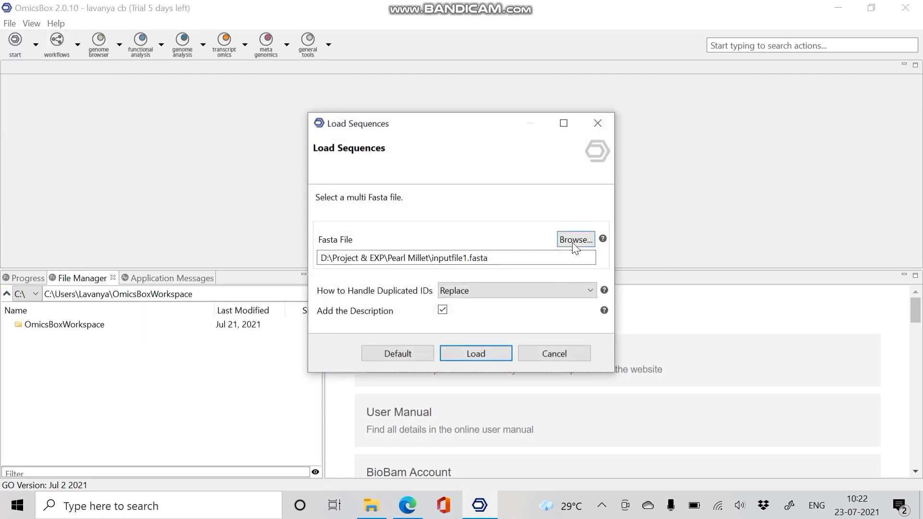
pyautogui.click(575, 239)
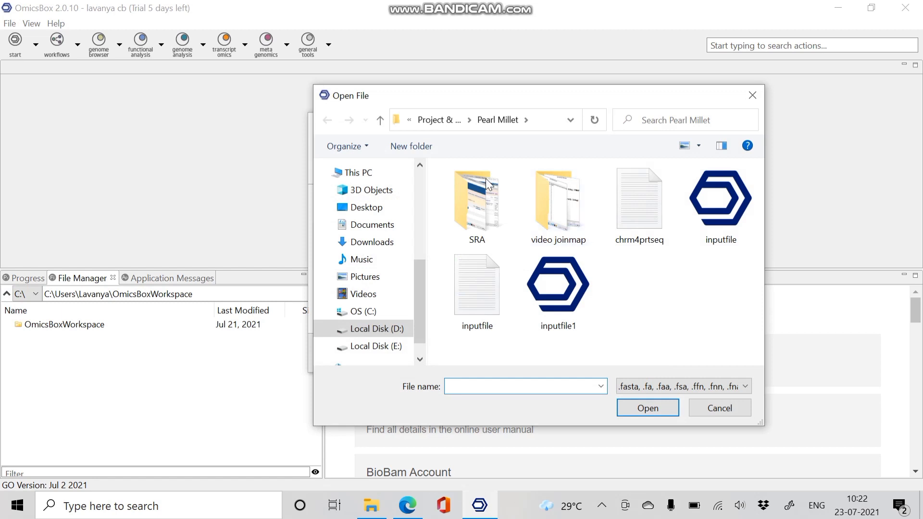
pyautogui.click(557, 285)
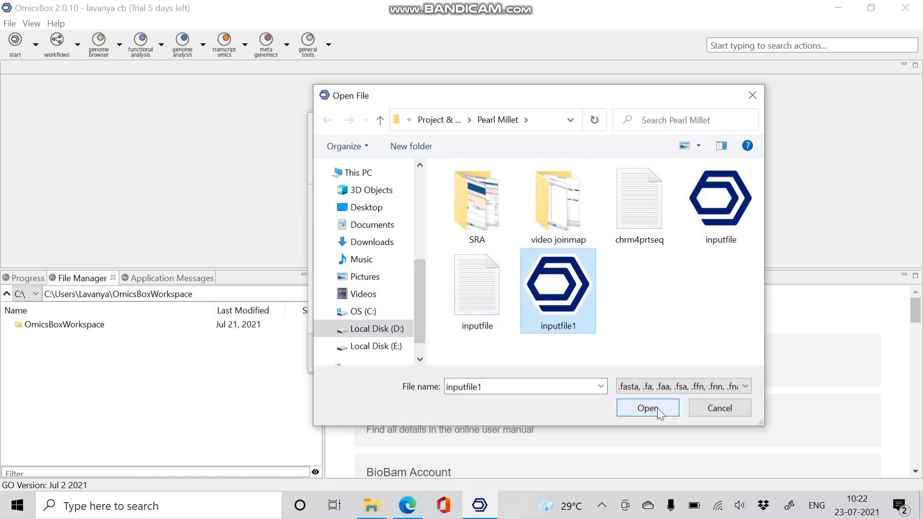
pyautogui.click(647, 408)
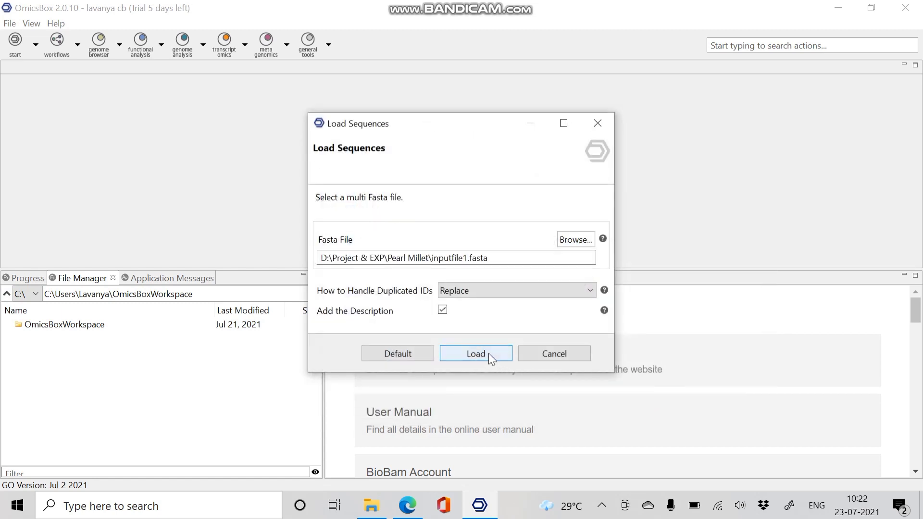
pyautogui.click(475, 354)
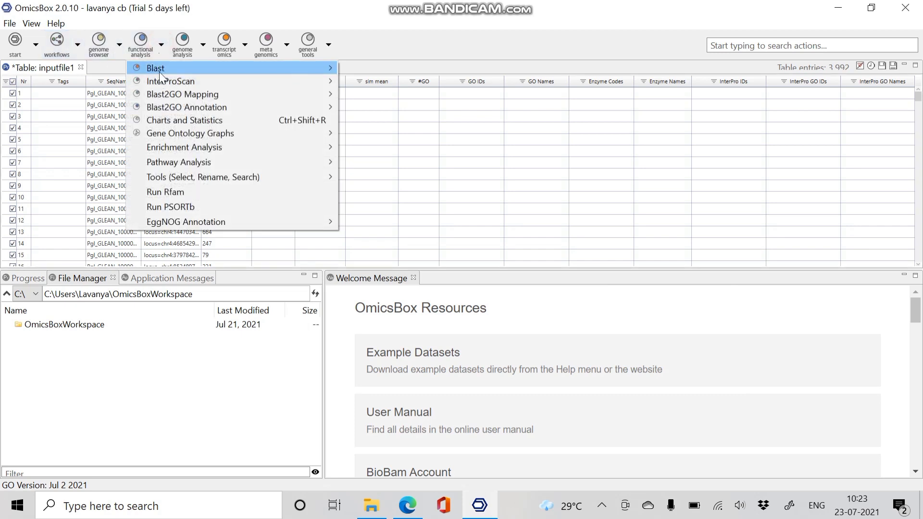
pyautogui.moveTo(156, 67)
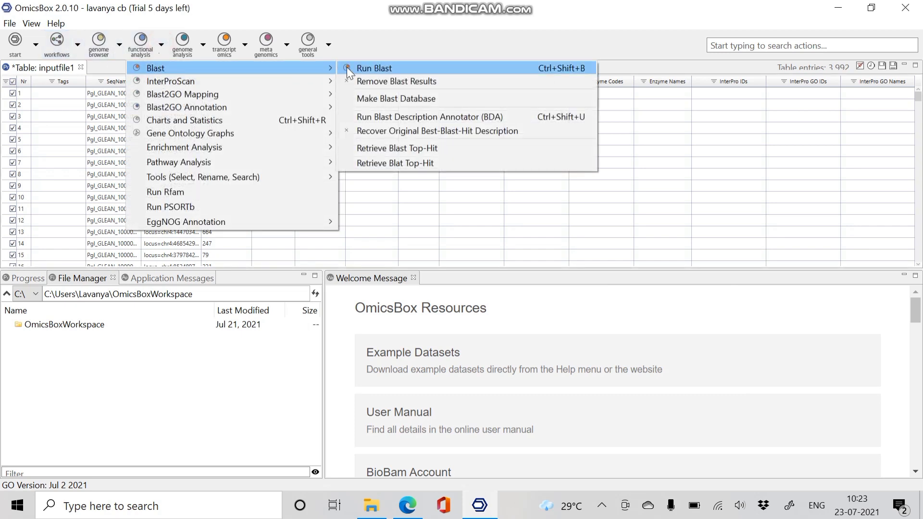
# Start a Blast run on inputfile1 using the public NCBI Blast service and reach its configuration.
pyautogui.click(374, 67)
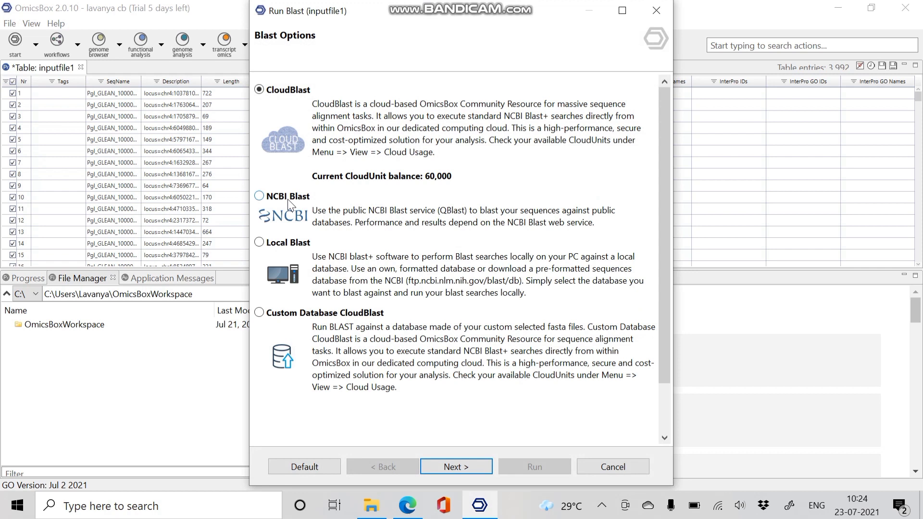
pyautogui.moveTo(303, 253)
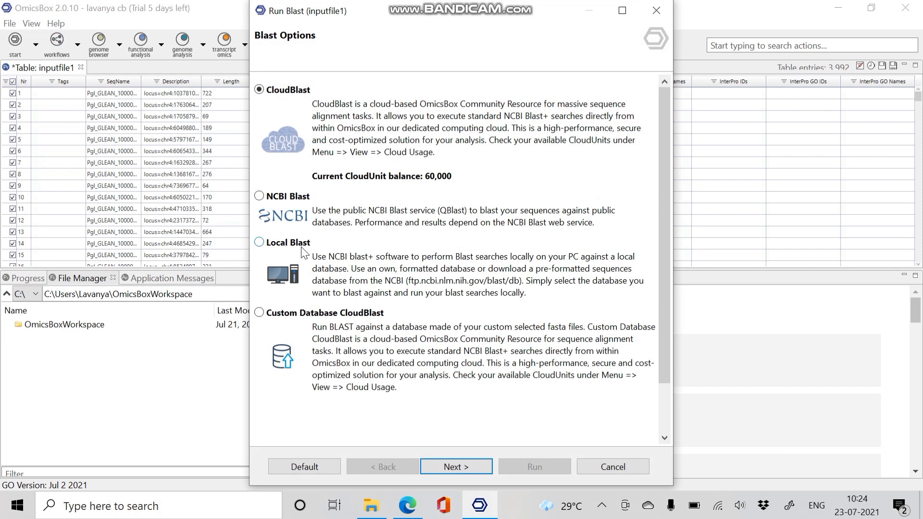
pyautogui.moveTo(291, 324)
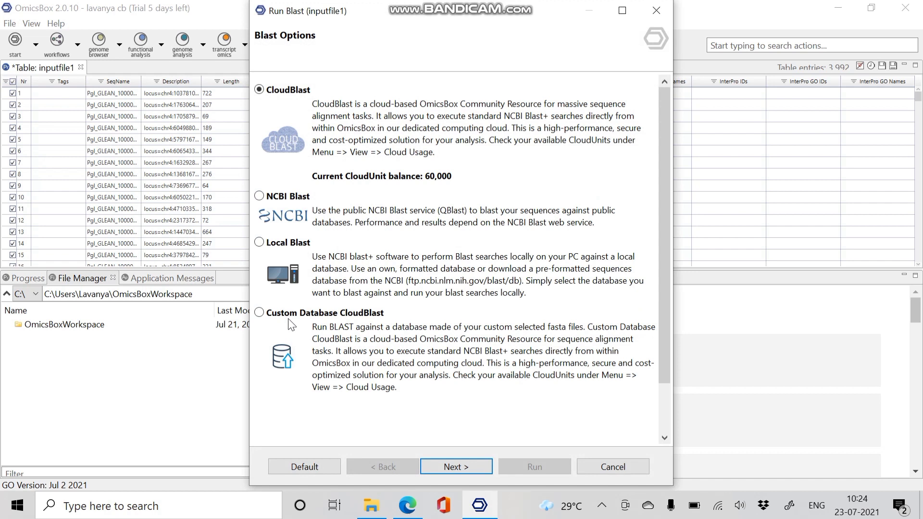
pyautogui.moveTo(248, 194)
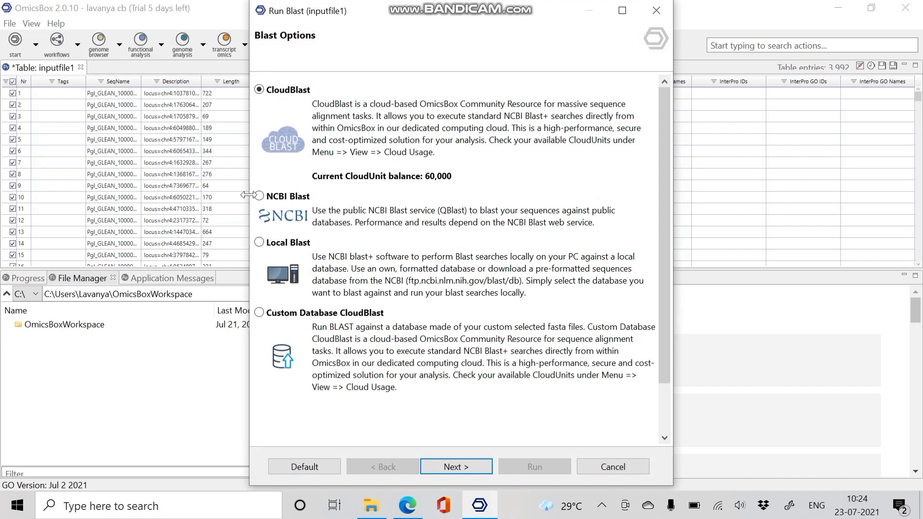
pyautogui.click(259, 195)
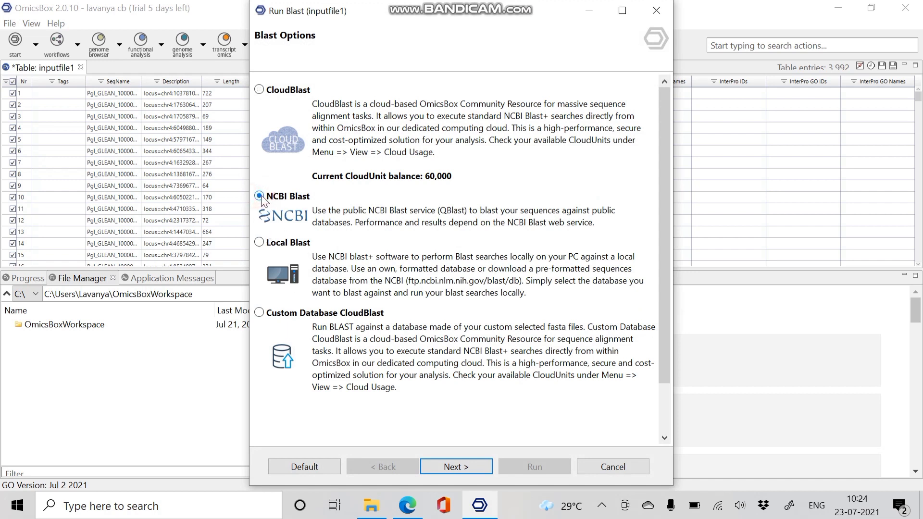
pyautogui.click(258, 197)
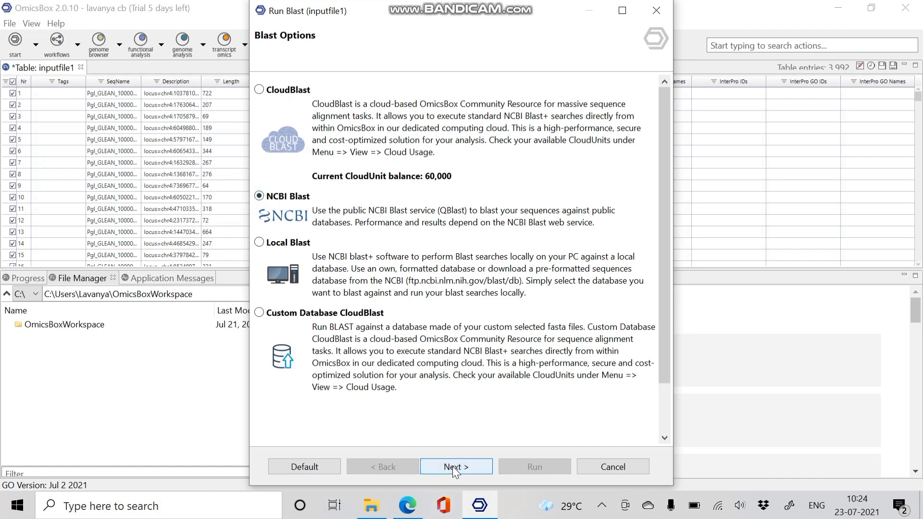
pyautogui.click(455, 466)
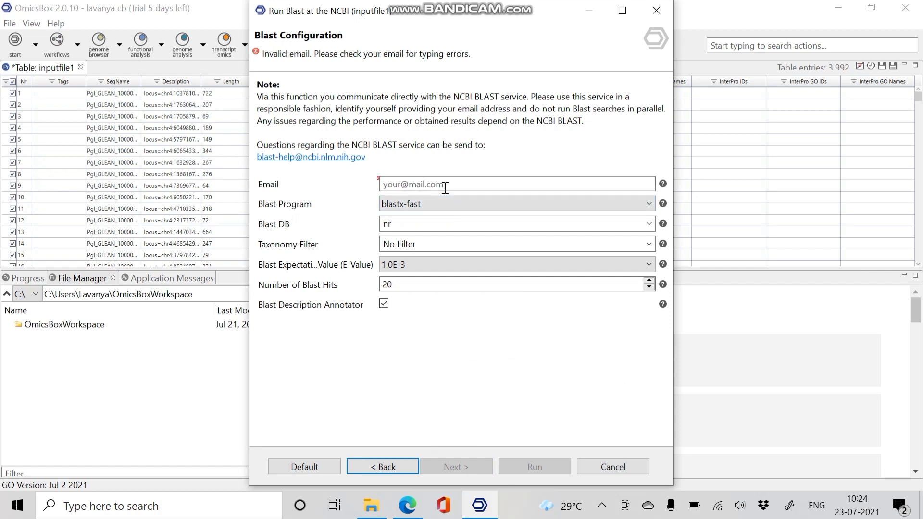
pyautogui.click(516, 183)
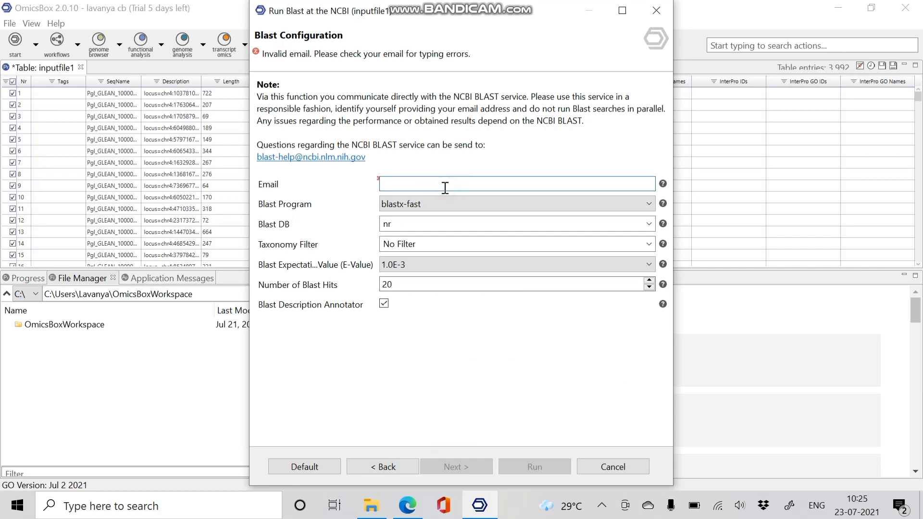
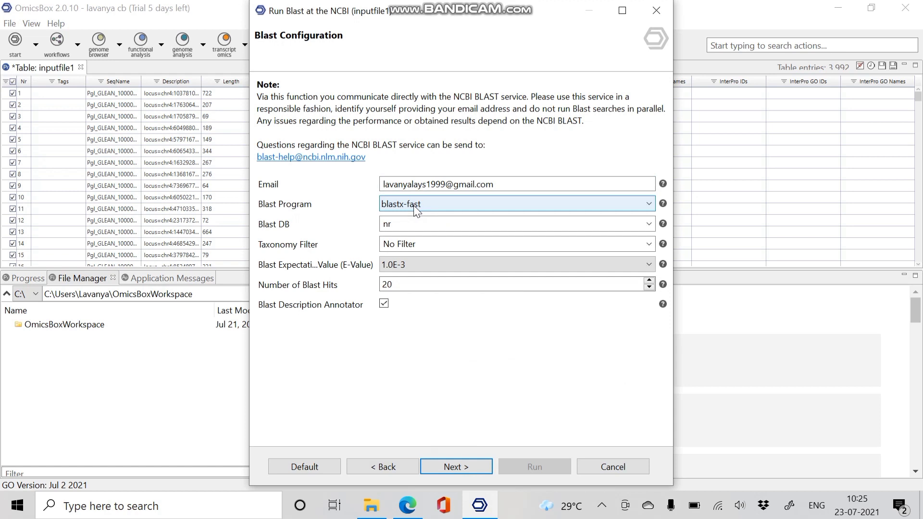
pyautogui.click(516, 203)
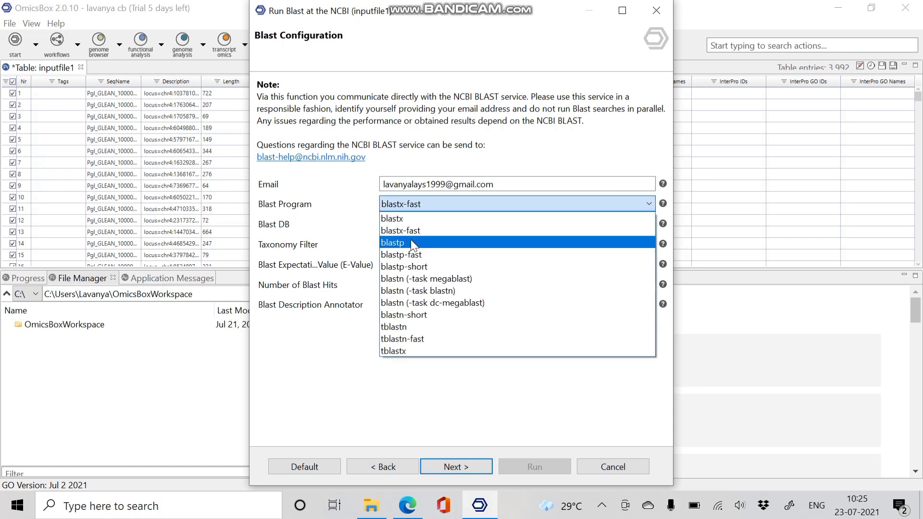
pyautogui.click(391, 242)
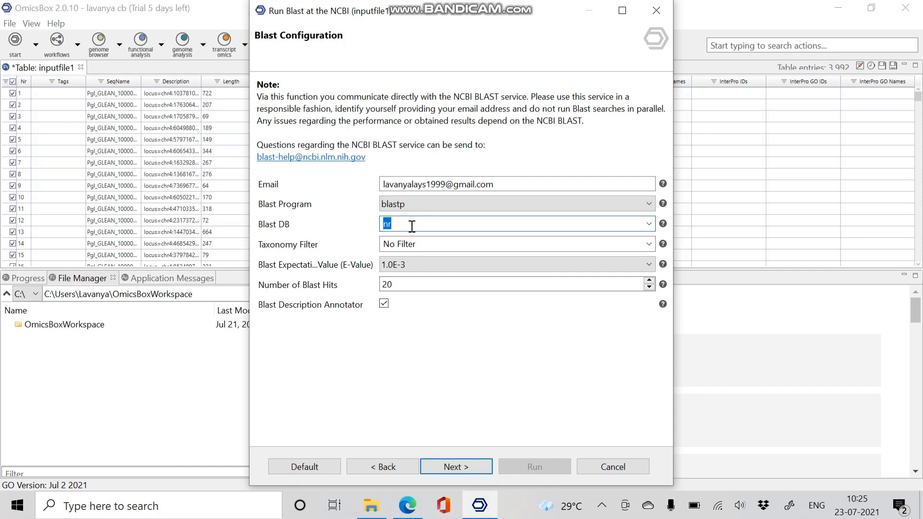
pyautogui.write('n')
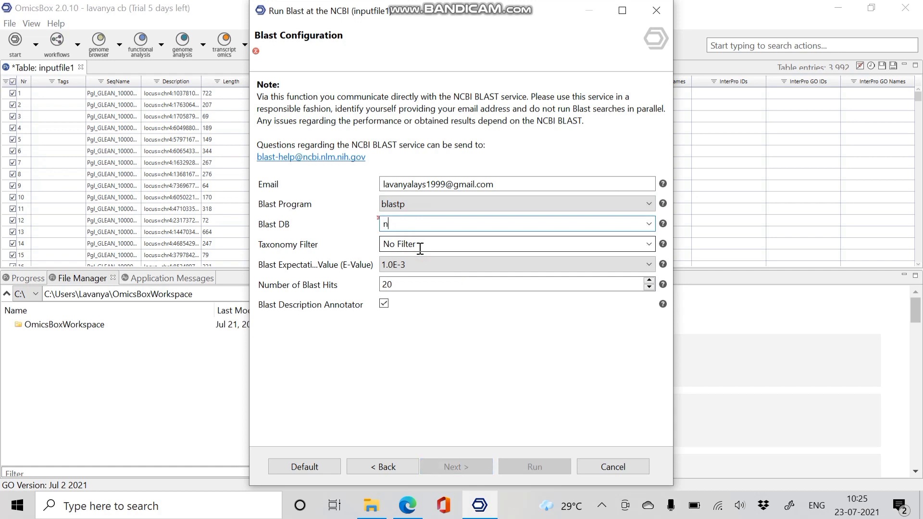
pyautogui.write('r')
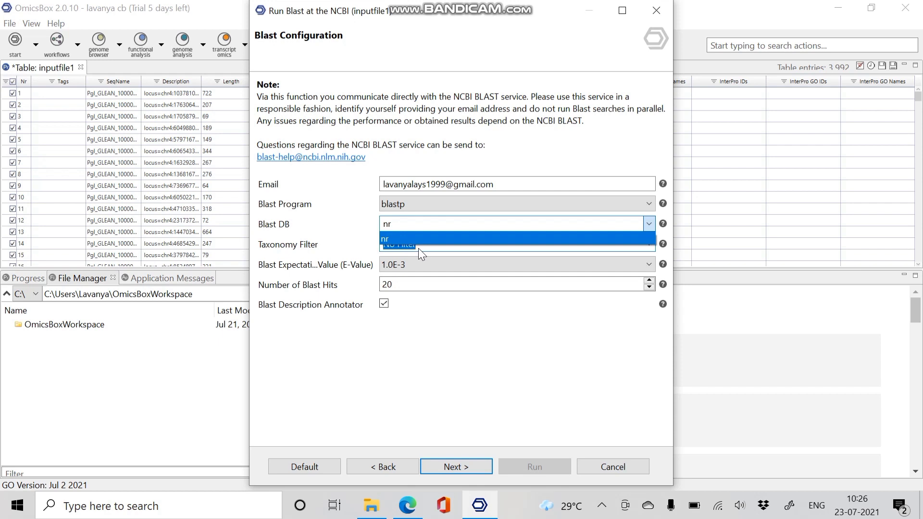
pyautogui.click(421, 242)
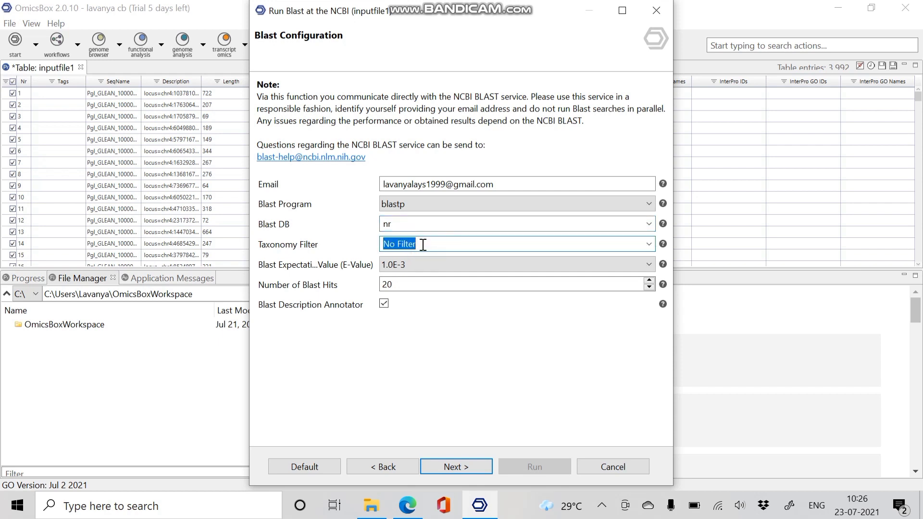
pyautogui.click(515, 264)
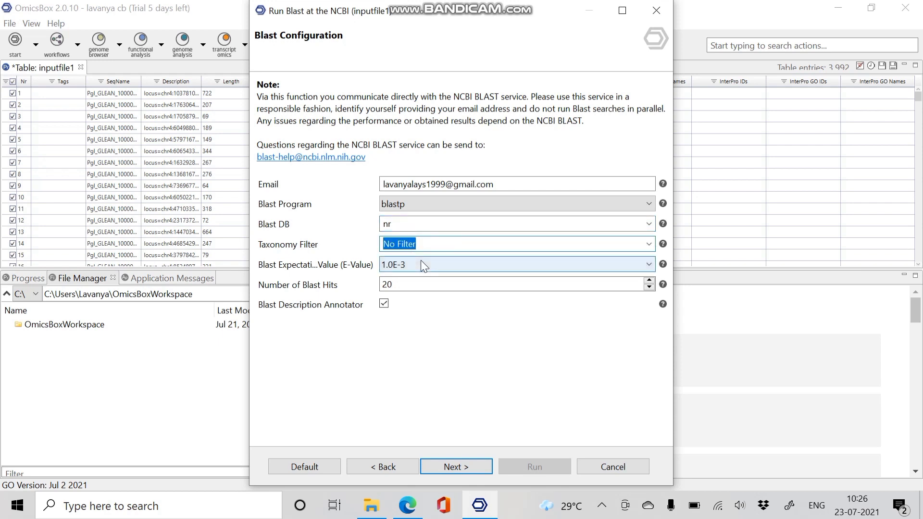
pyautogui.click(646, 264)
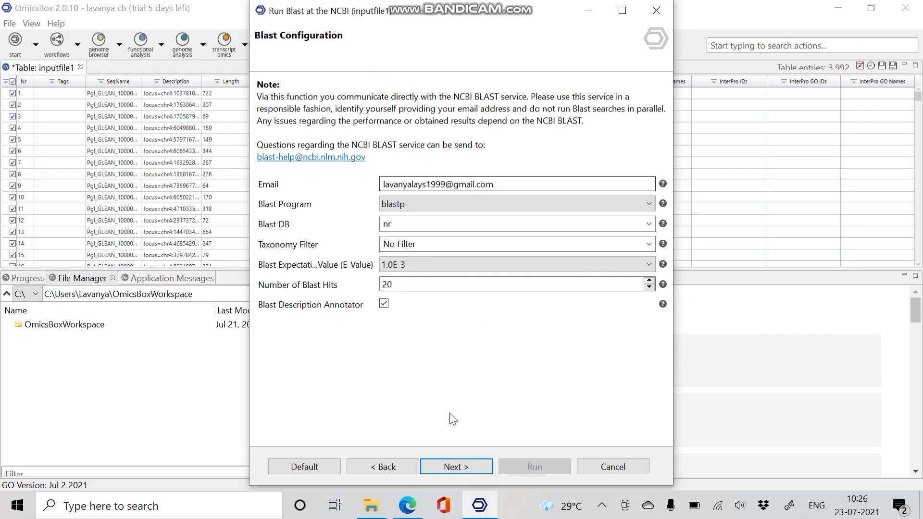
pyautogui.moveTo(456, 466)
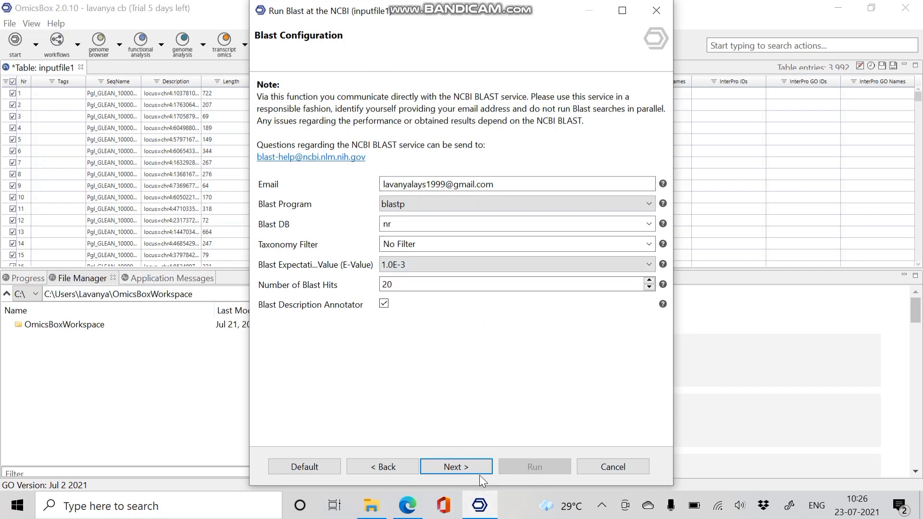
# Set advanced Blast options to word size 3, low complexity filter on, HSP length cutoff 33, coverage 0.
pyautogui.click(456, 467)
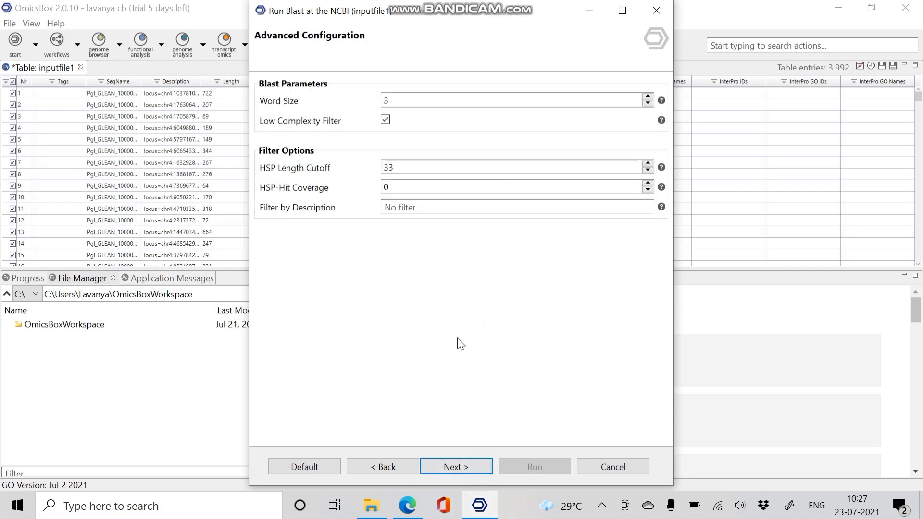
pyautogui.moveTo(428, 333)
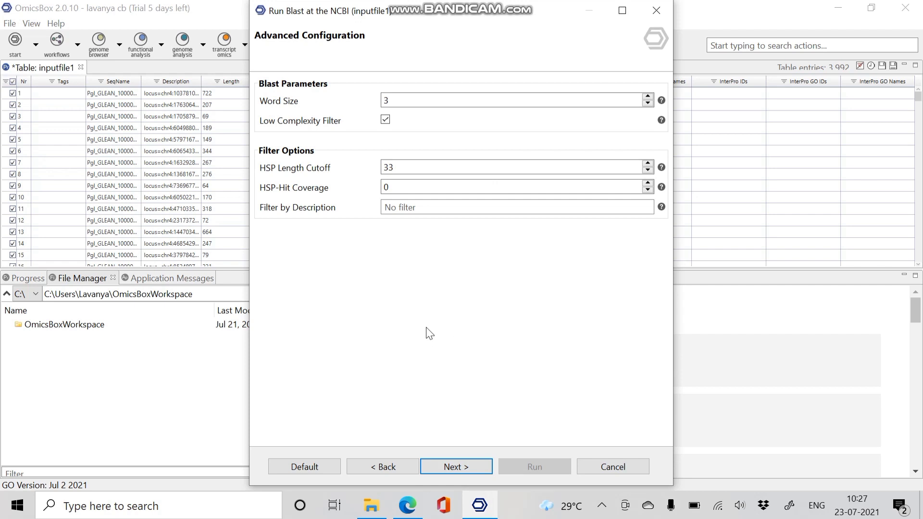
pyautogui.moveTo(318, 92)
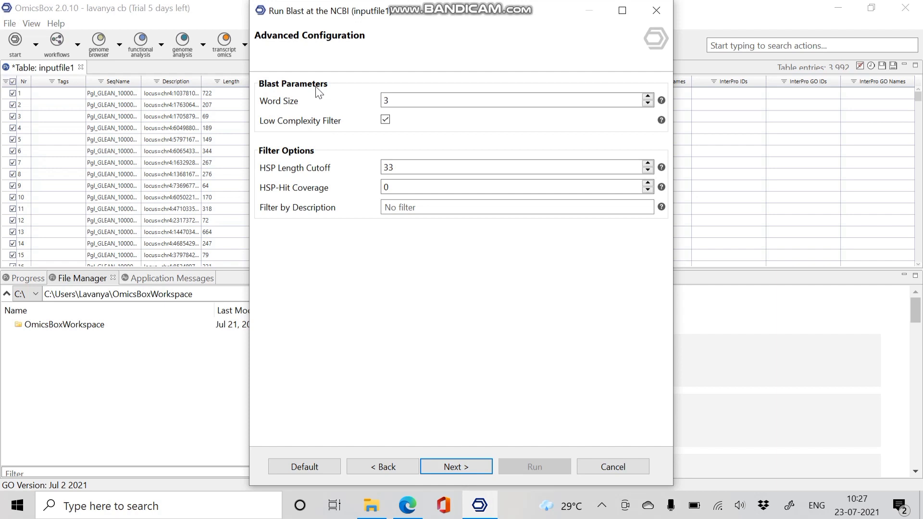
pyautogui.moveTo(363, 117)
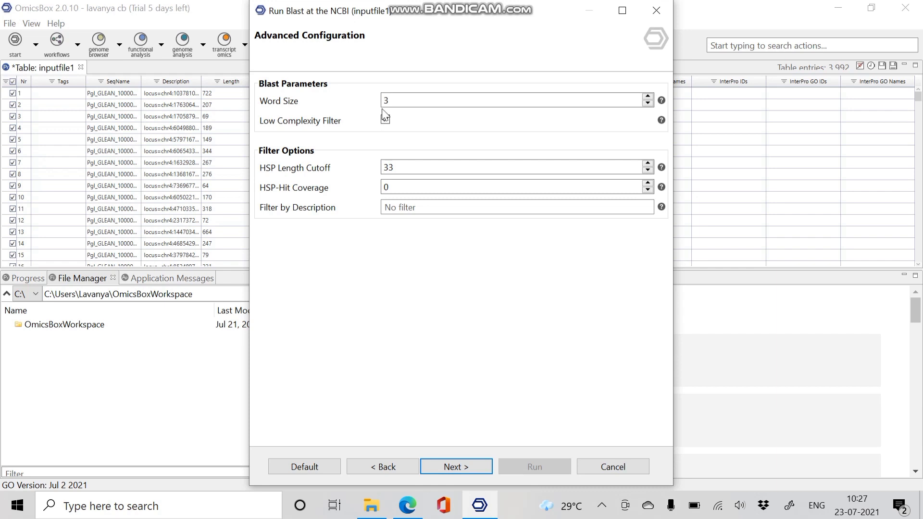
pyautogui.click(384, 119)
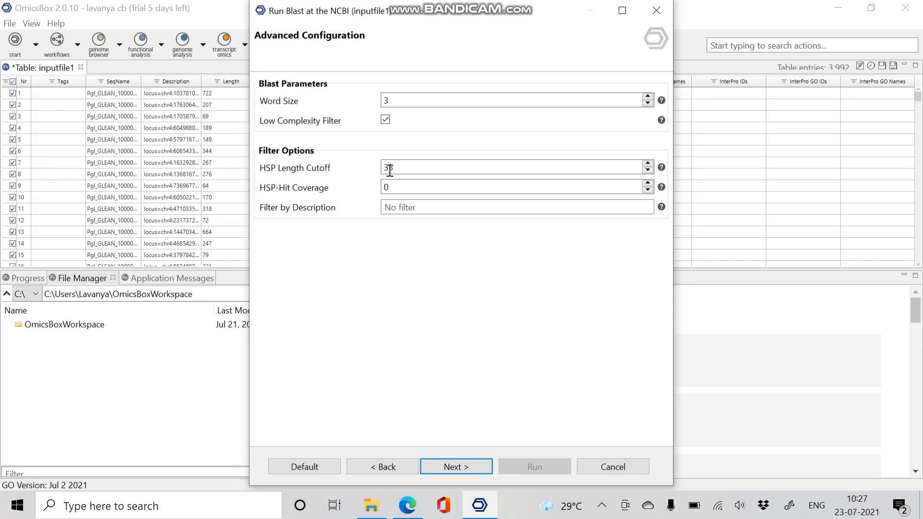
pyautogui.write('3')
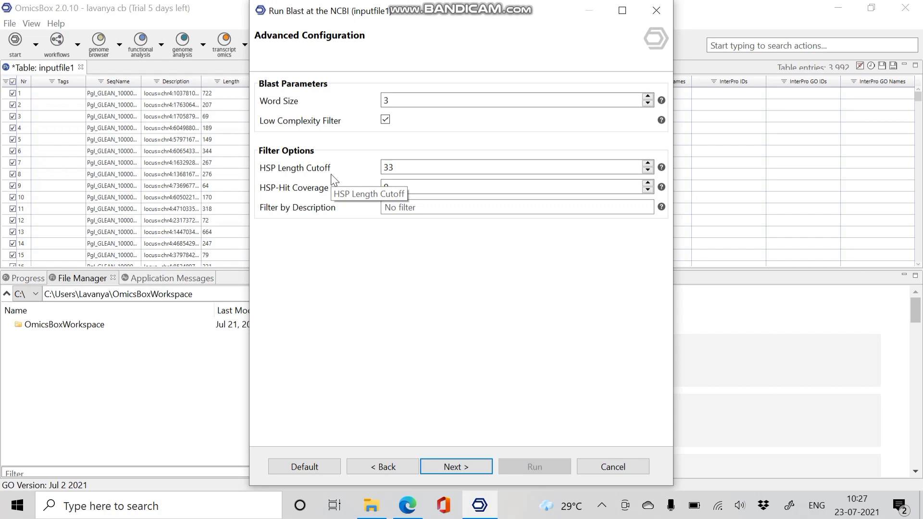
pyautogui.moveTo(418, 185)
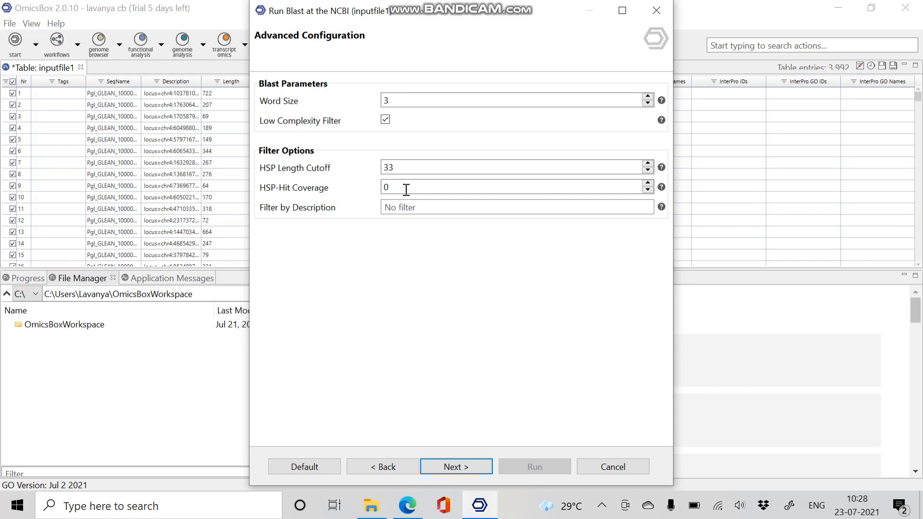
pyautogui.click(515, 207)
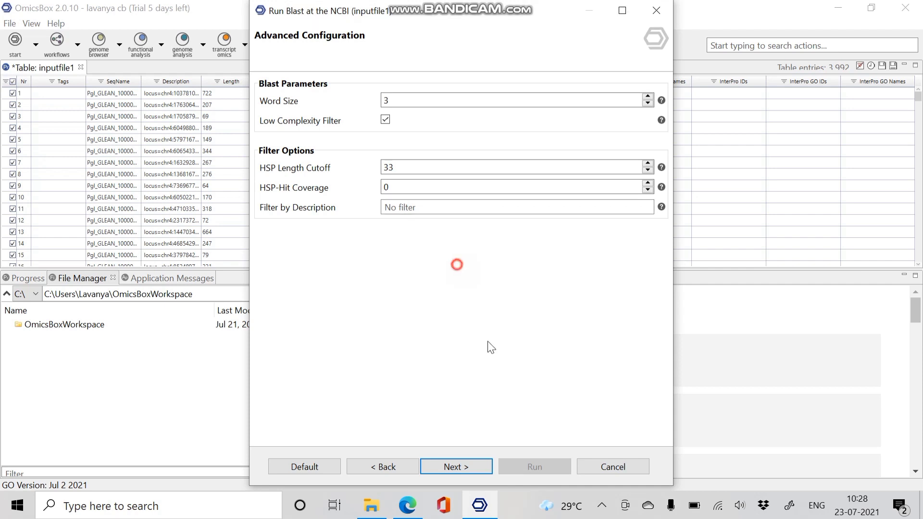
# Keep XML2 output to the blast2gp folder and launch the NCBI Blast search.
pyautogui.click(456, 467)
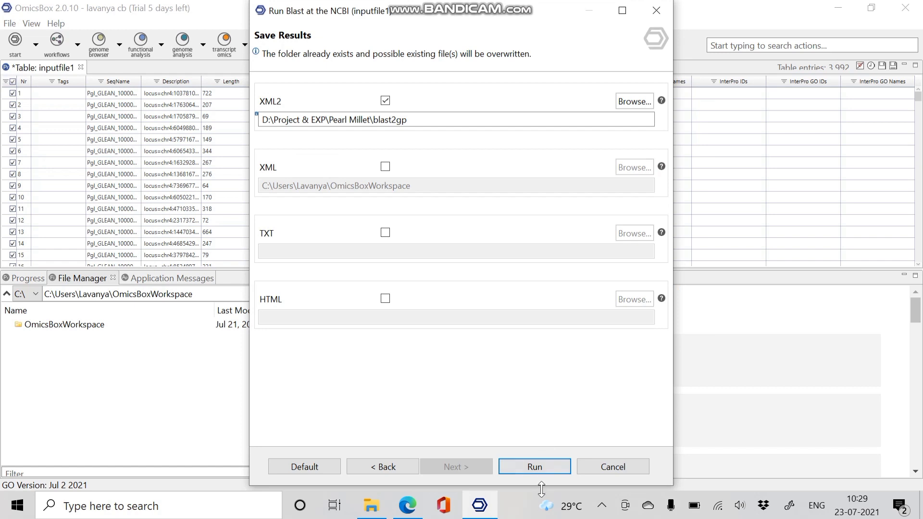
pyautogui.click(533, 466)
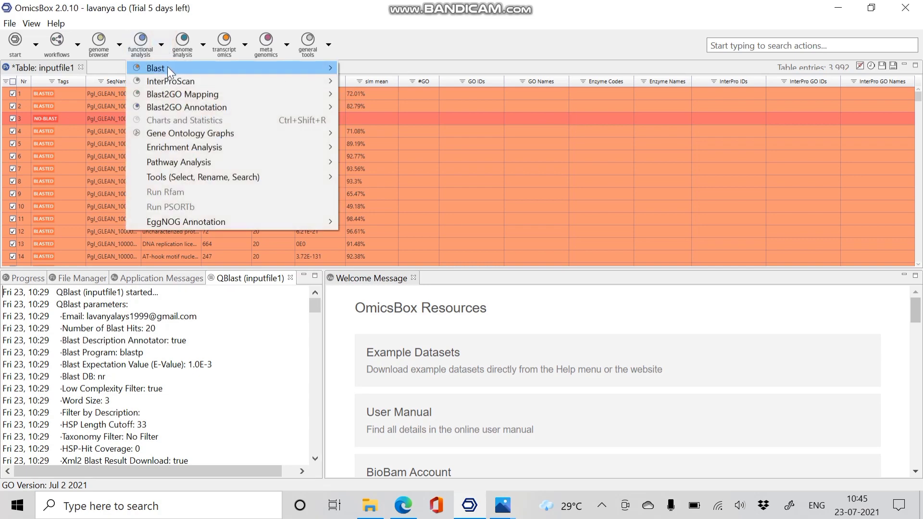
pyautogui.moveTo(170, 81)
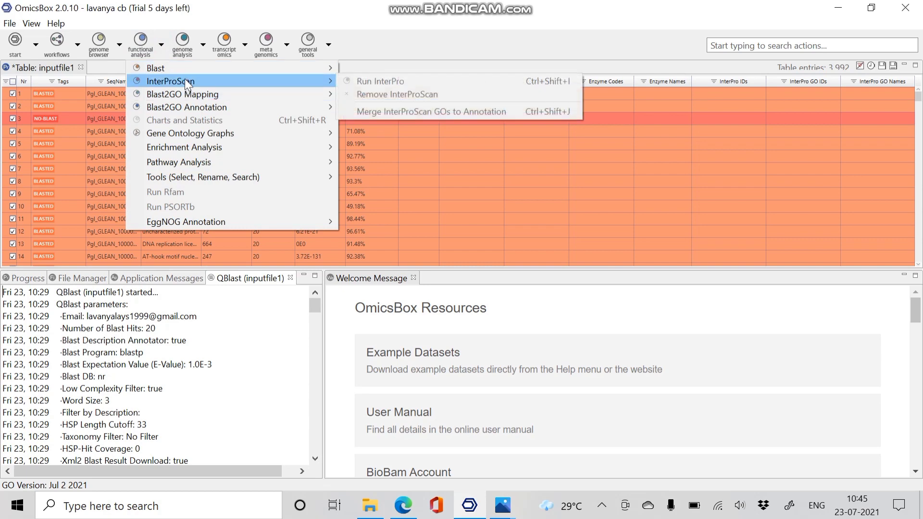
# Start an InterPro scan on inputfile1 using the public EMBL-EBI service instead of CloudIPS.
pyautogui.click(380, 80)
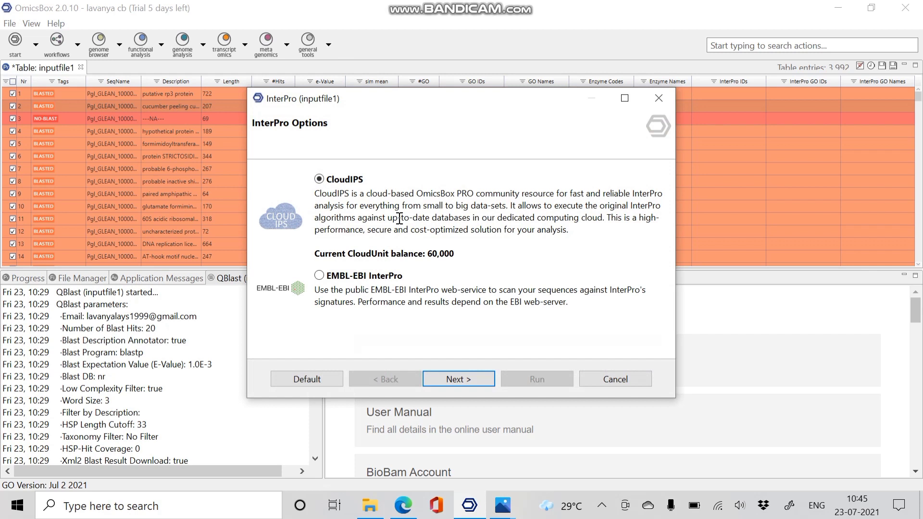
pyautogui.moveTo(332, 188)
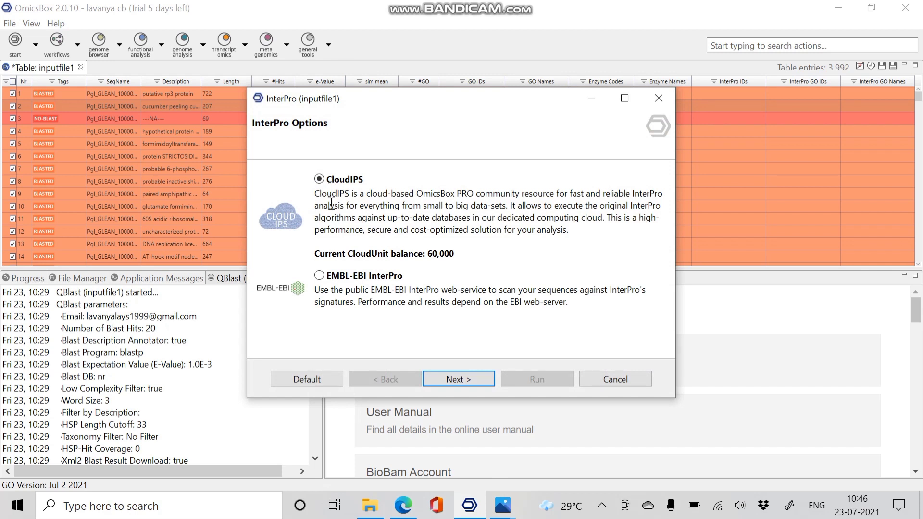
pyautogui.moveTo(339, 221)
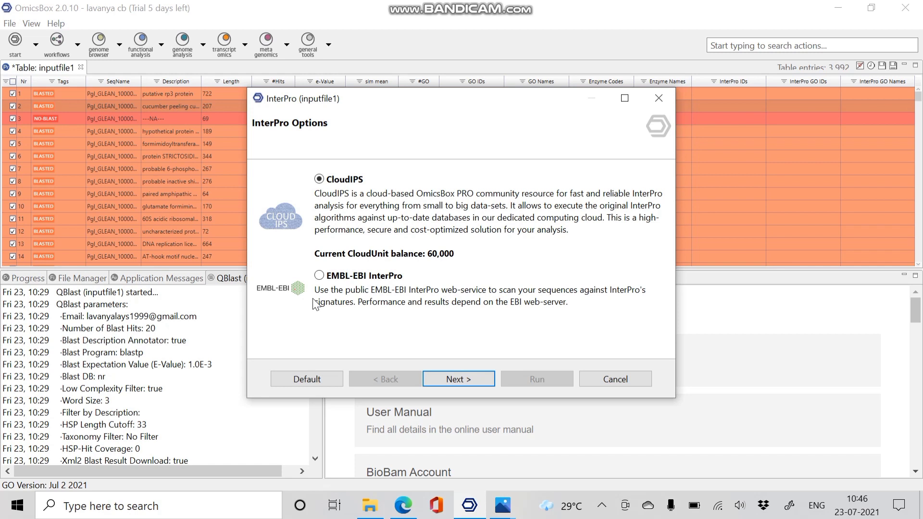
pyautogui.moveTo(318, 335)
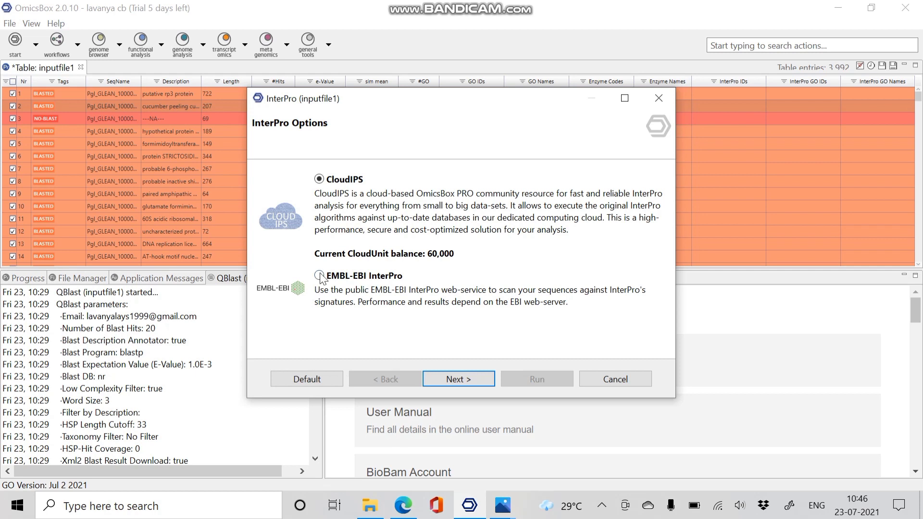
pyautogui.click(319, 275)
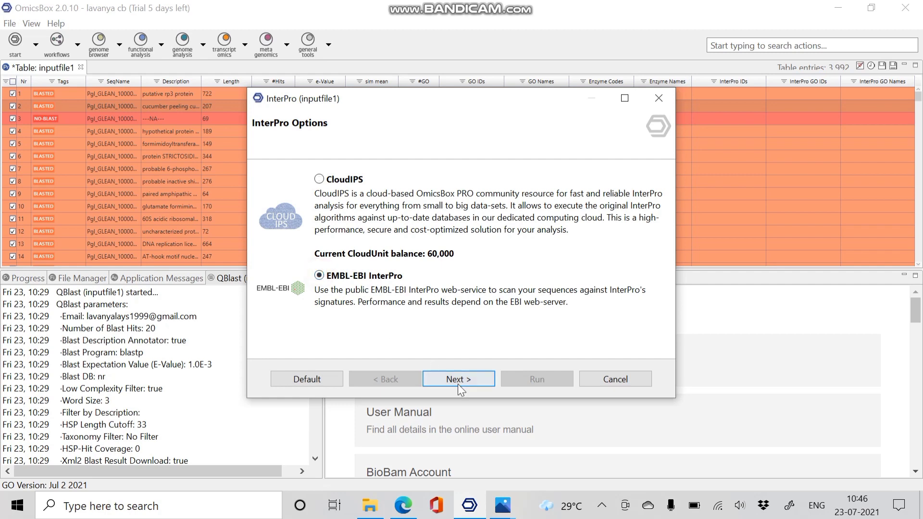
# Run InterProScan with default member databases, saving XML output to the blast2gp folder.
pyautogui.click(458, 378)
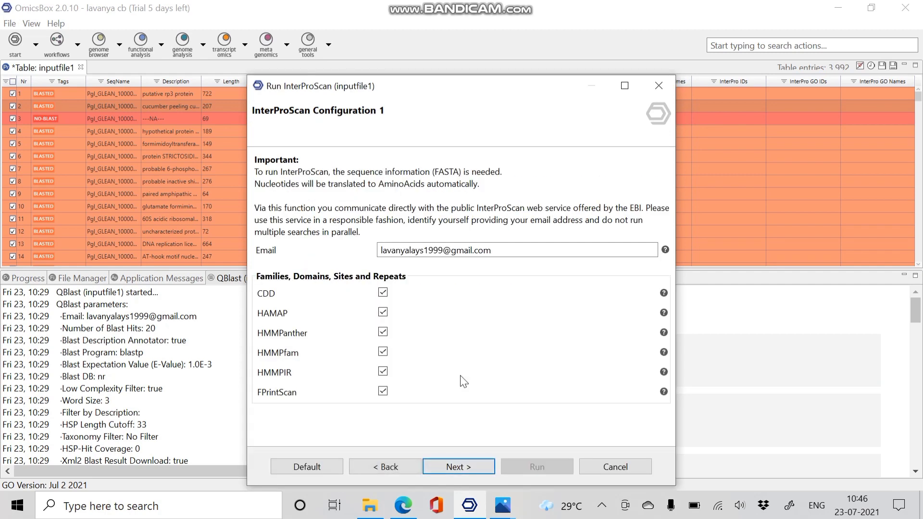
pyautogui.moveTo(394, 291)
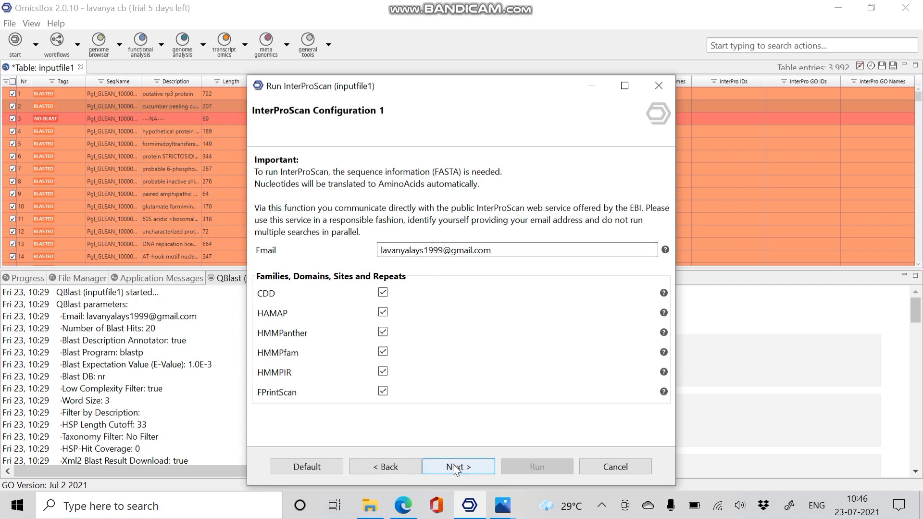
pyautogui.click(458, 466)
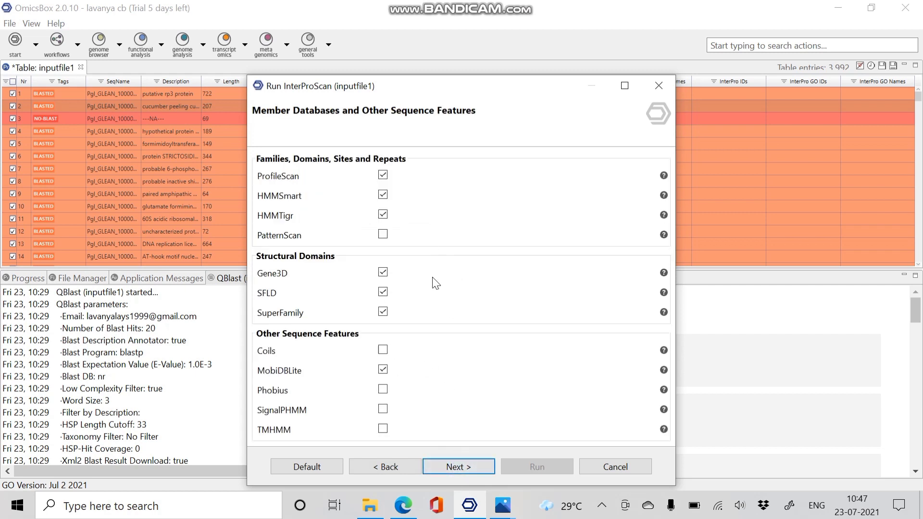
pyautogui.moveTo(440, 300)
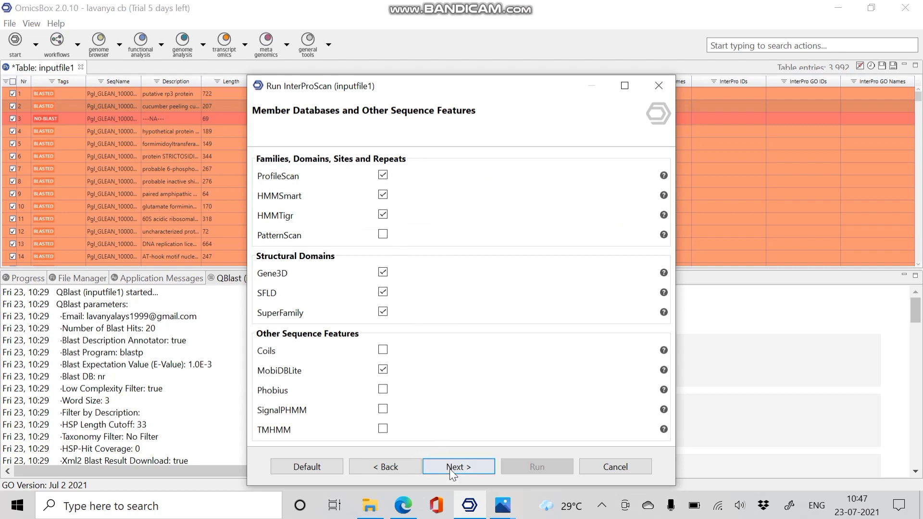
pyautogui.click(458, 466)
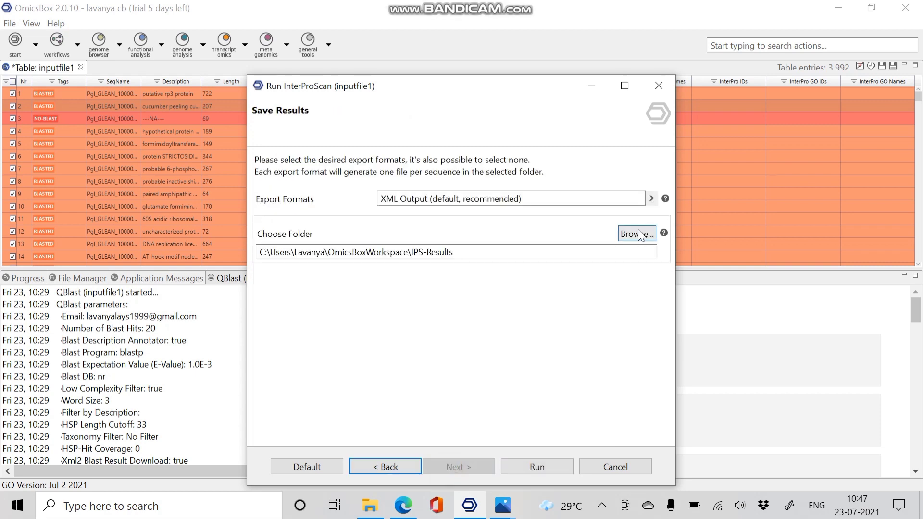
pyautogui.click(535, 467)
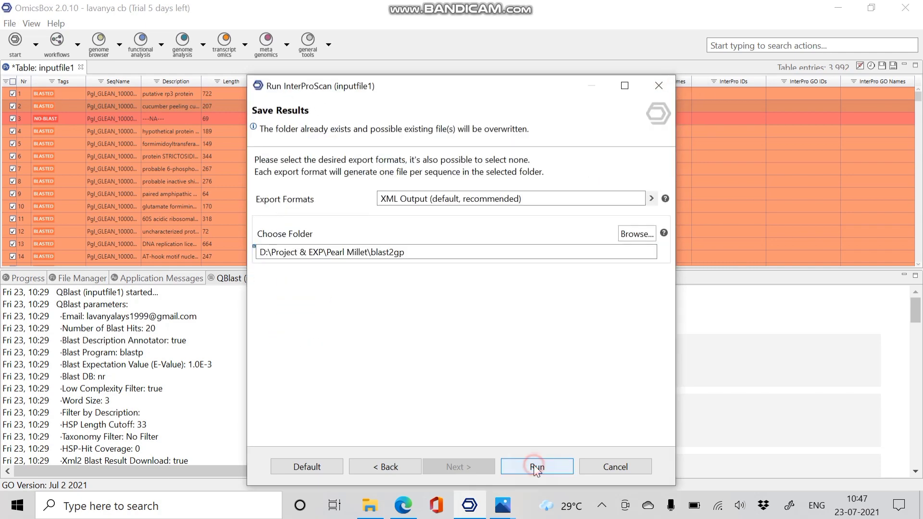
pyautogui.click(536, 467)
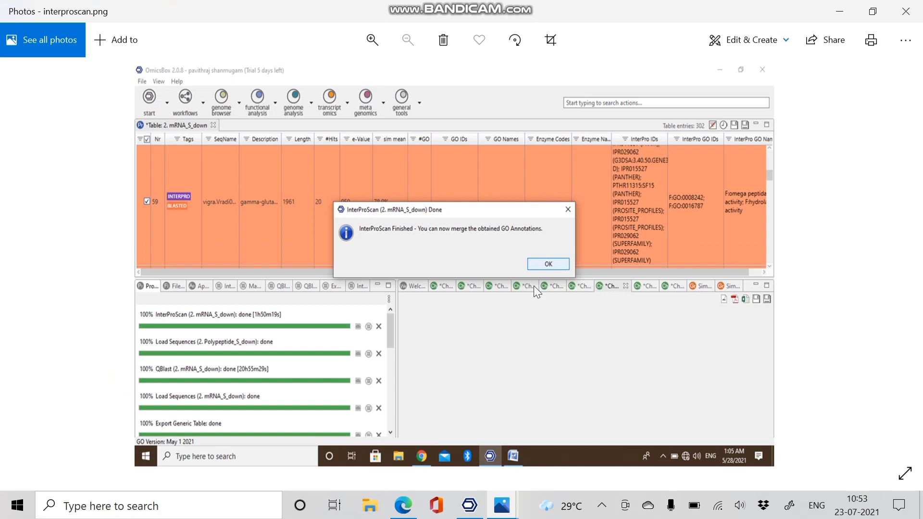
pyautogui.moveTo(497, 305)
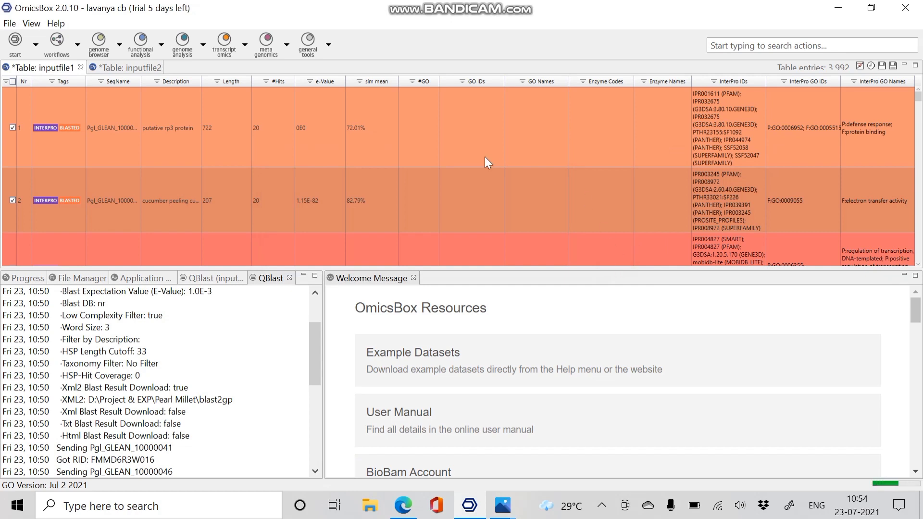
pyautogui.moveTo(283, 98)
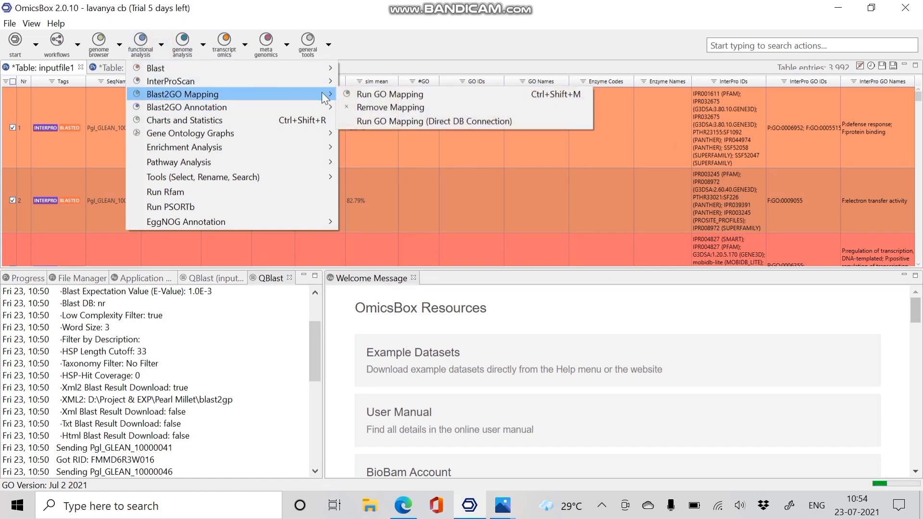
# Run Blast2GO mapping with the latest database and dismiss the Mapping Done message.
pyautogui.click(389, 94)
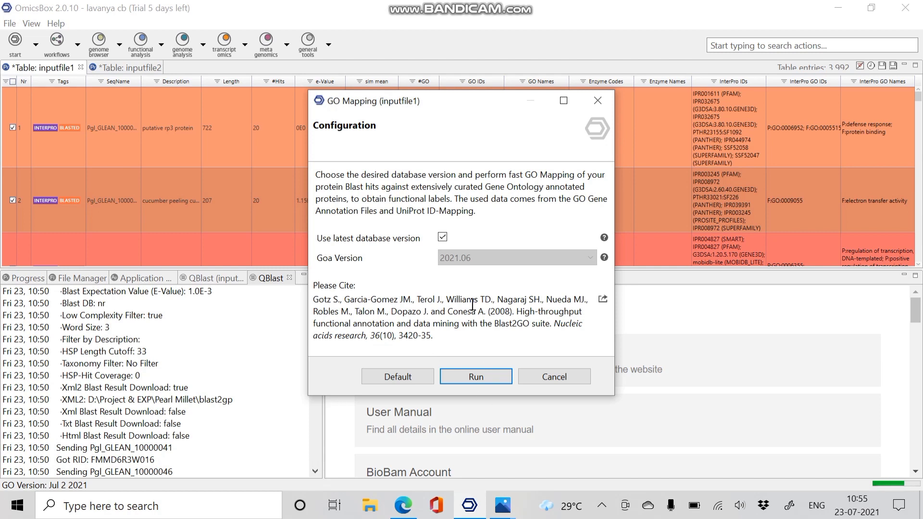
pyautogui.moveTo(464, 282)
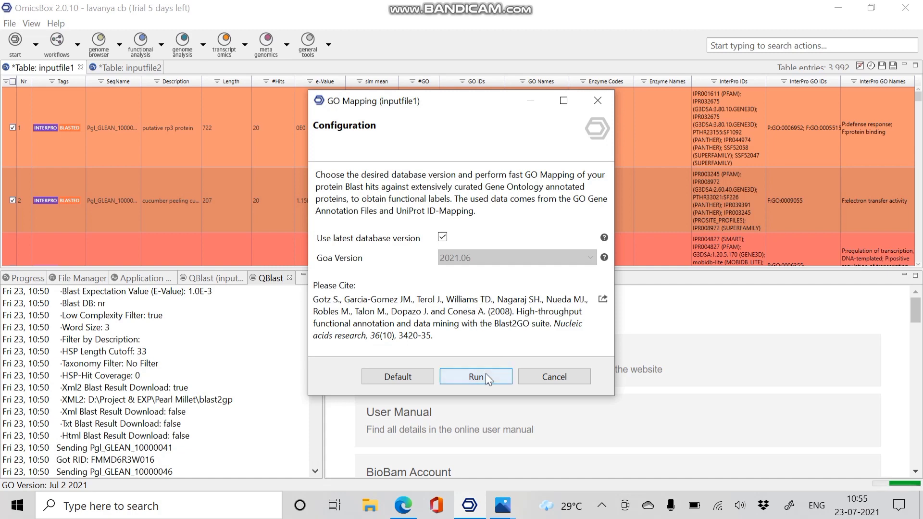
pyautogui.click(474, 377)
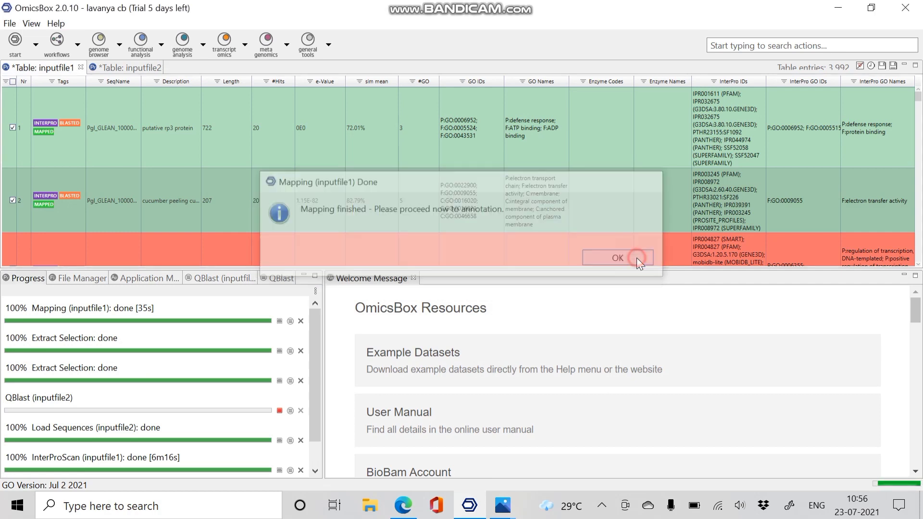
pyautogui.click(617, 258)
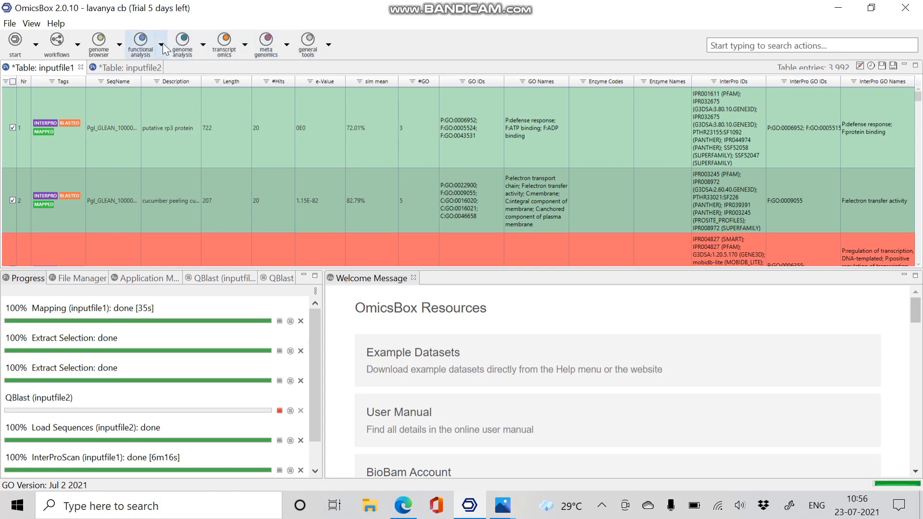
# Bring up the Blast2GO Run Annotation setup showing cutoff 55, GO weight 5 and E-value 1.0E-6.
pyautogui.click(140, 45)
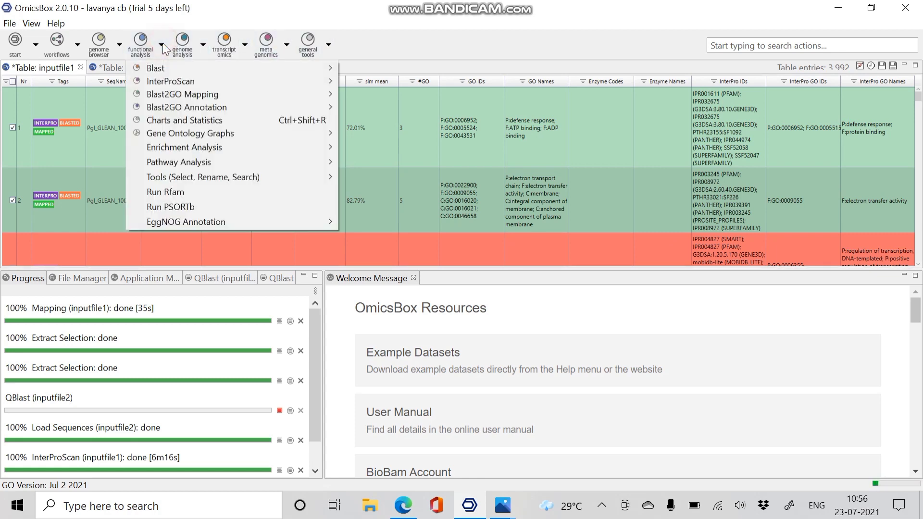
pyautogui.moveTo(186, 107)
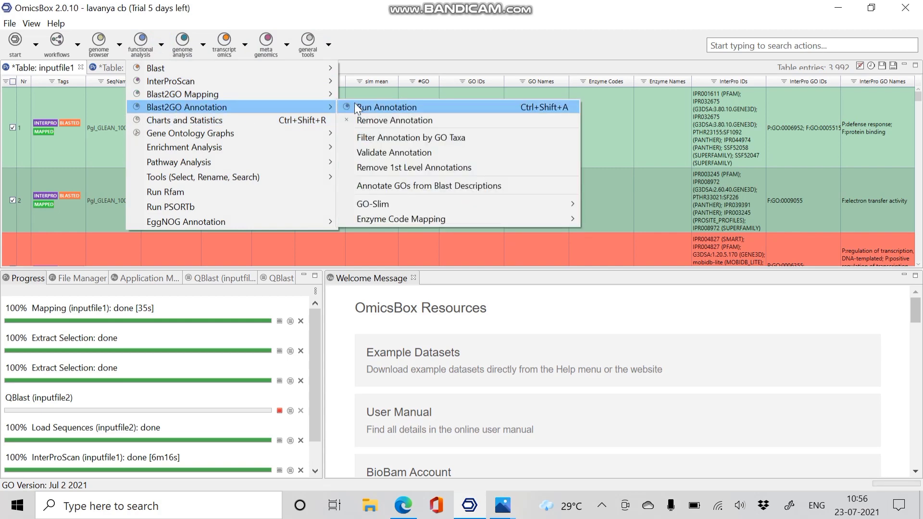
pyautogui.click(386, 107)
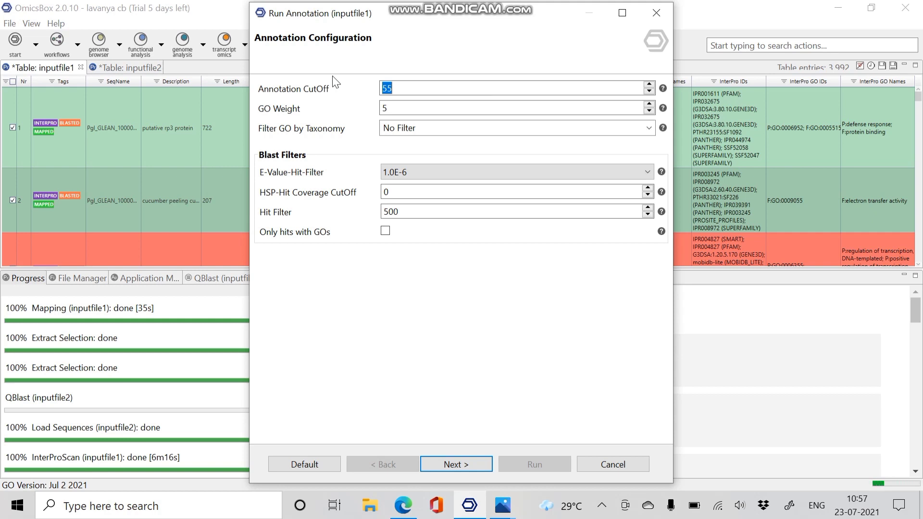
pyautogui.moveTo(366, 96)
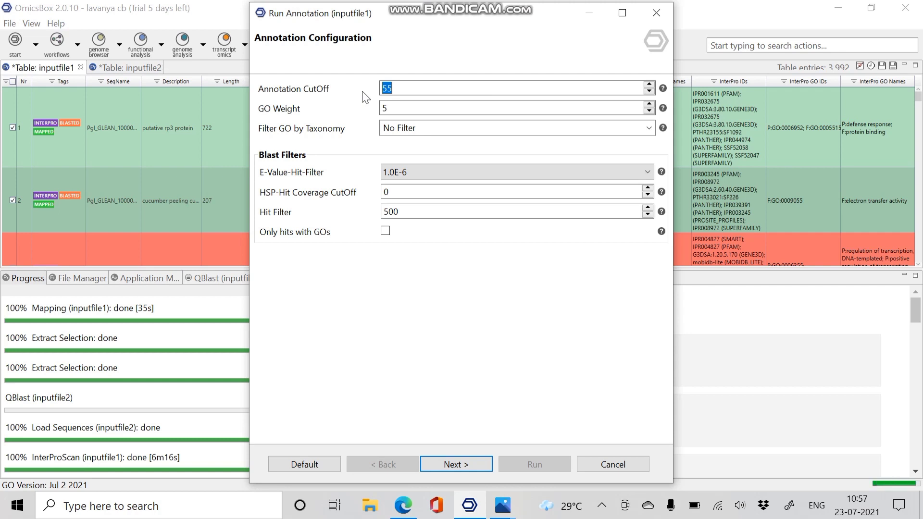
pyautogui.moveTo(380, 159)
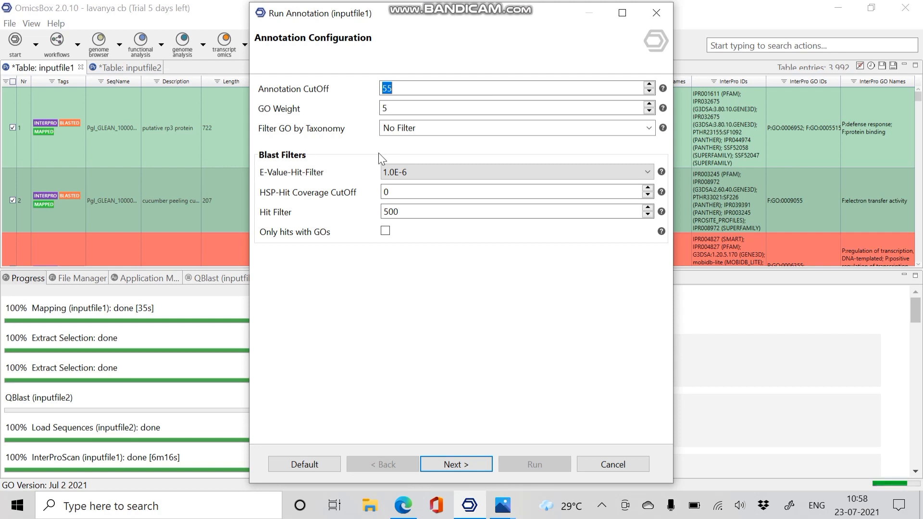
pyautogui.moveTo(409, 205)
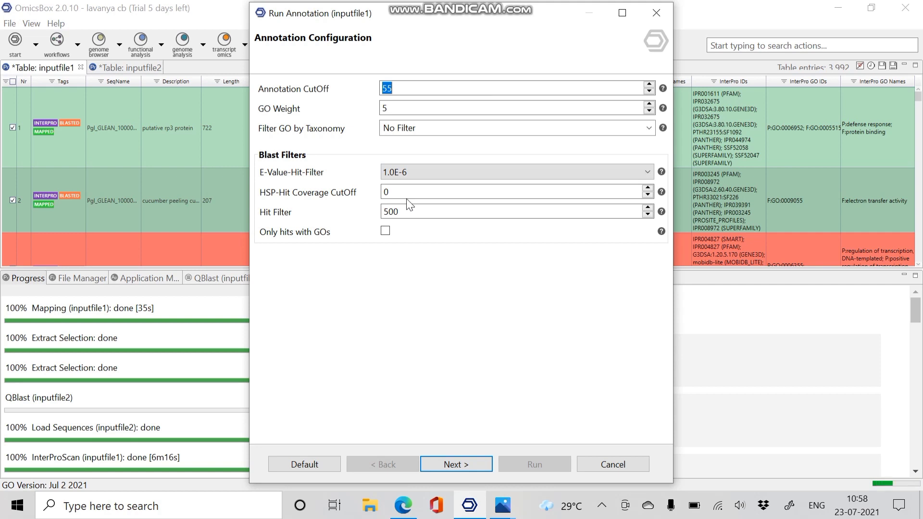
pyautogui.moveTo(406, 189)
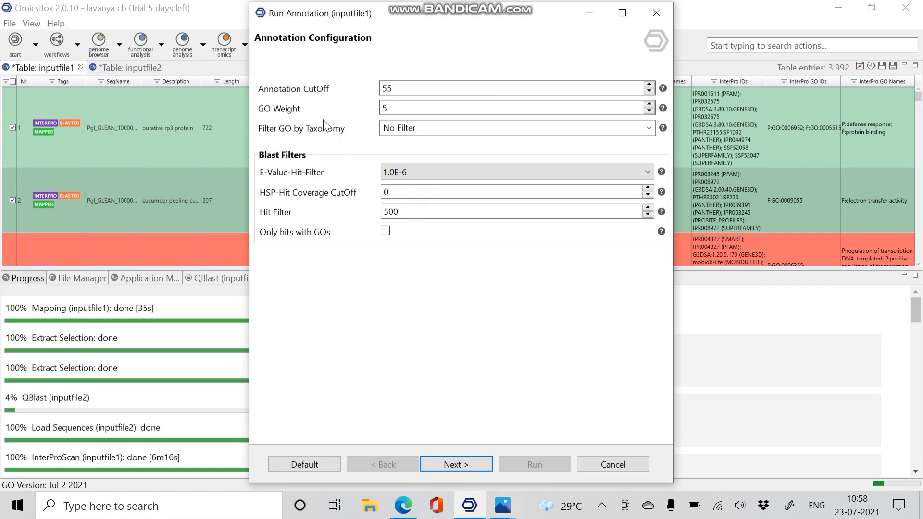
# Run annotation of inputfile1 keeping the default evidence code weights.
pyautogui.click(456, 463)
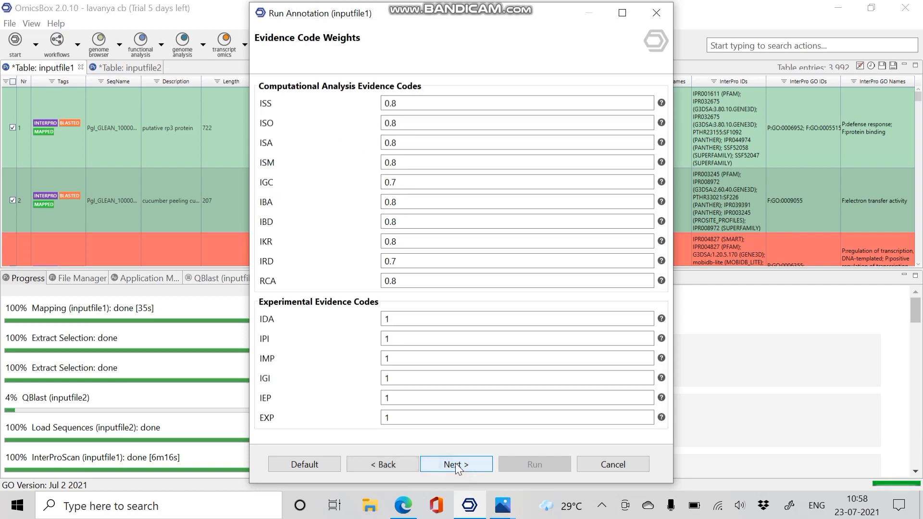
pyautogui.moveTo(369, 111)
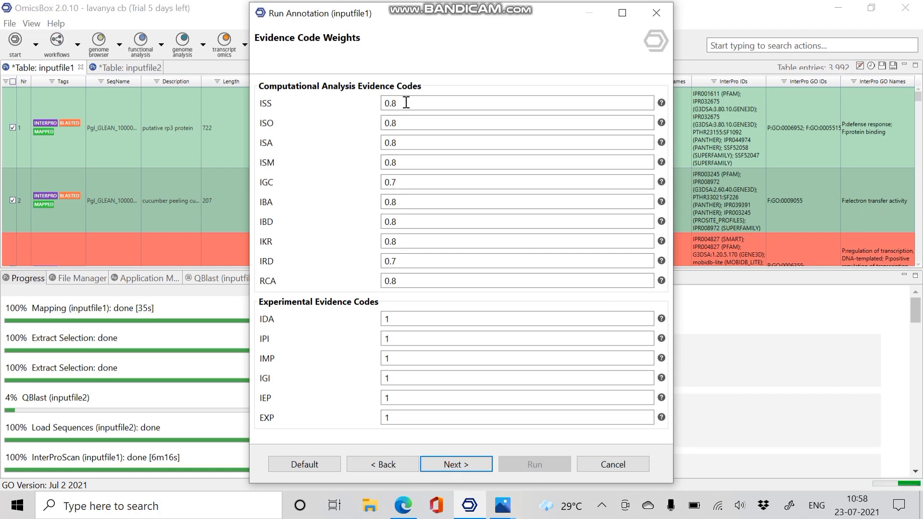
pyautogui.click(456, 463)
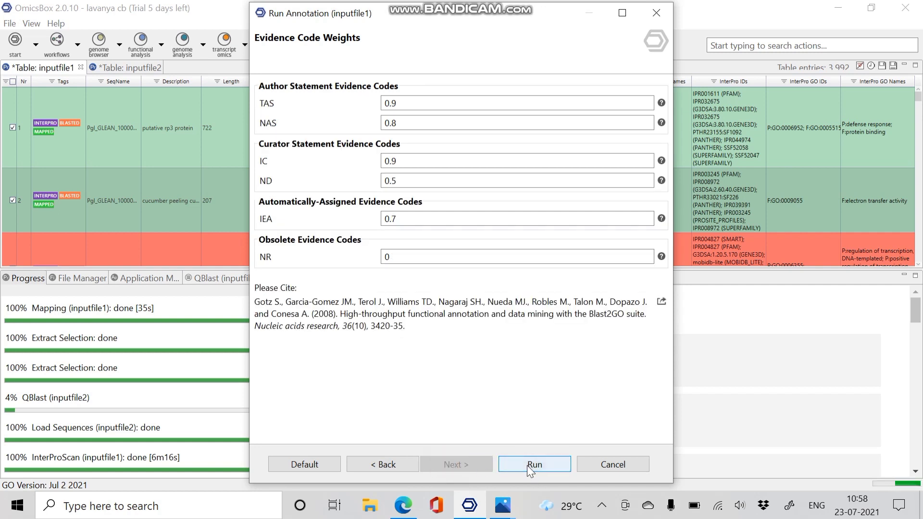
pyautogui.click(533, 463)
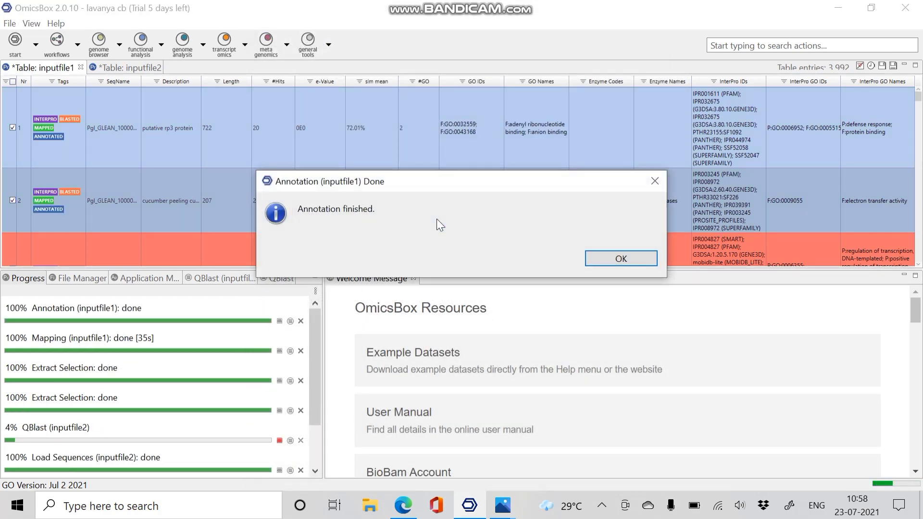
pyautogui.moveTo(435, 109)
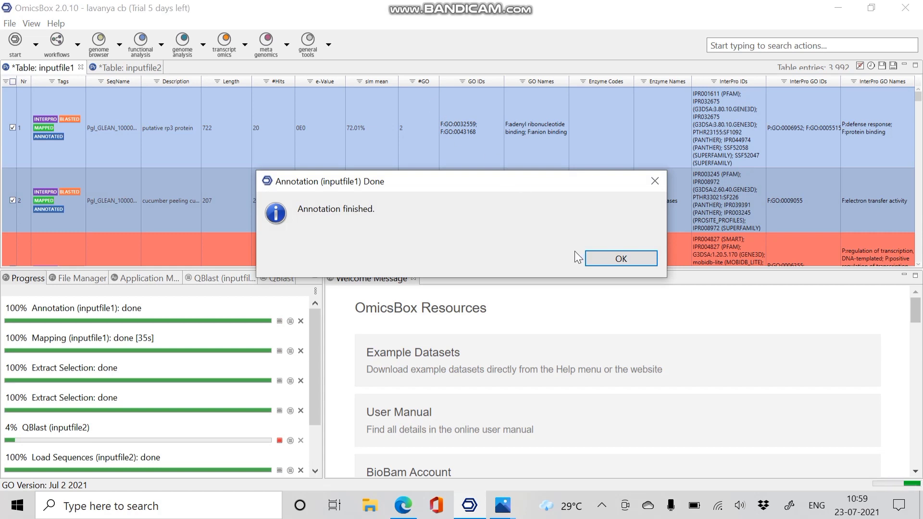
# Dismiss the Annotation finished notice to reveal the annotated table.
pyautogui.click(620, 259)
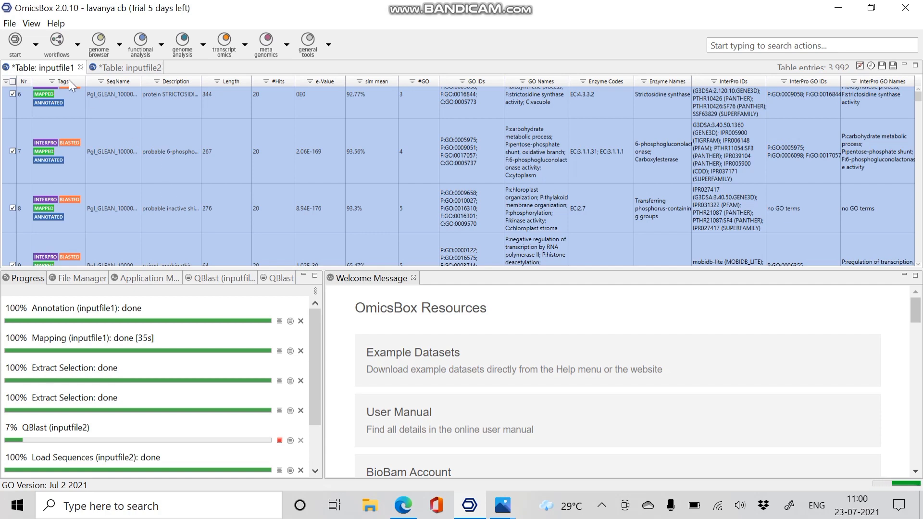
pyautogui.moveTo(480, 200)
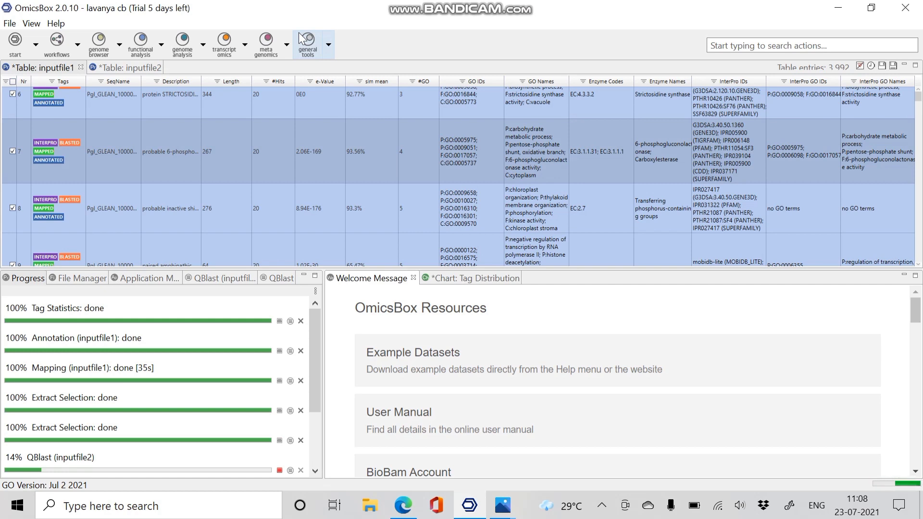
pyautogui.moveTo(300, 42)
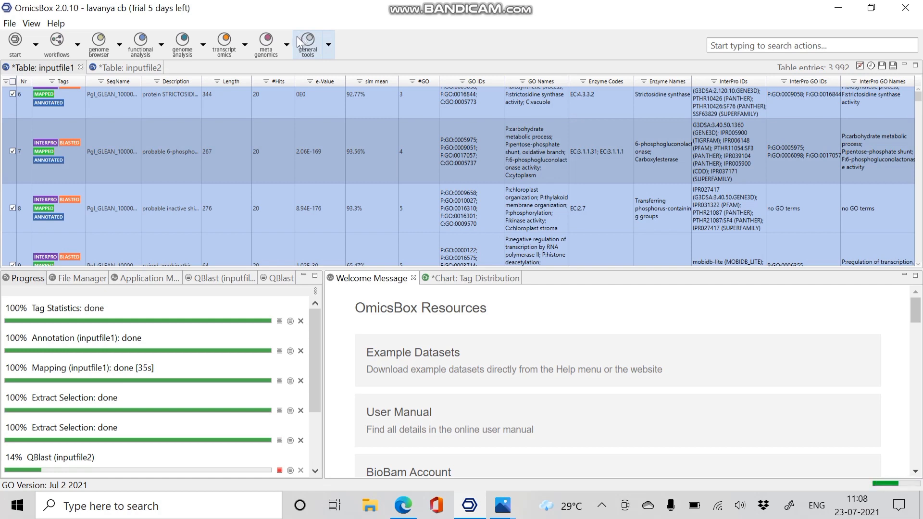
# Generate a Tag Distribution chart via General Tools > Tag Statistics.
pyautogui.click(306, 45)
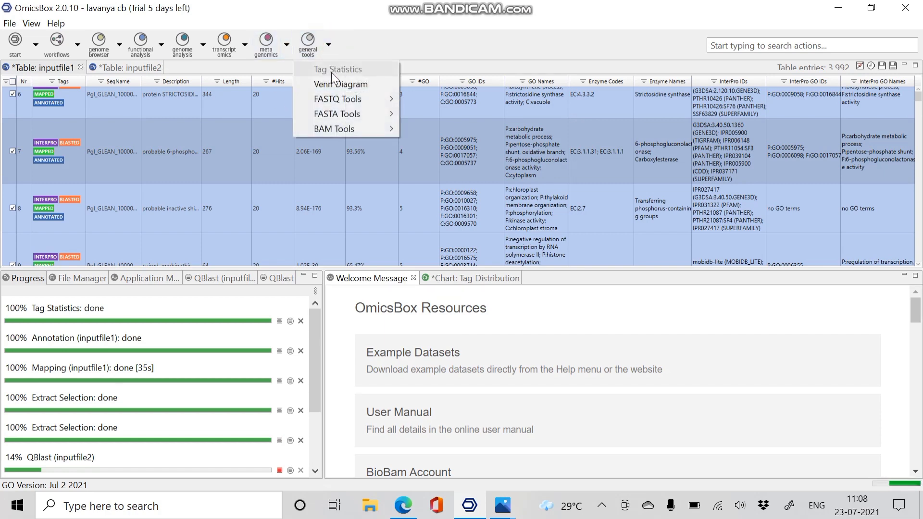
pyautogui.moveTo(336, 69)
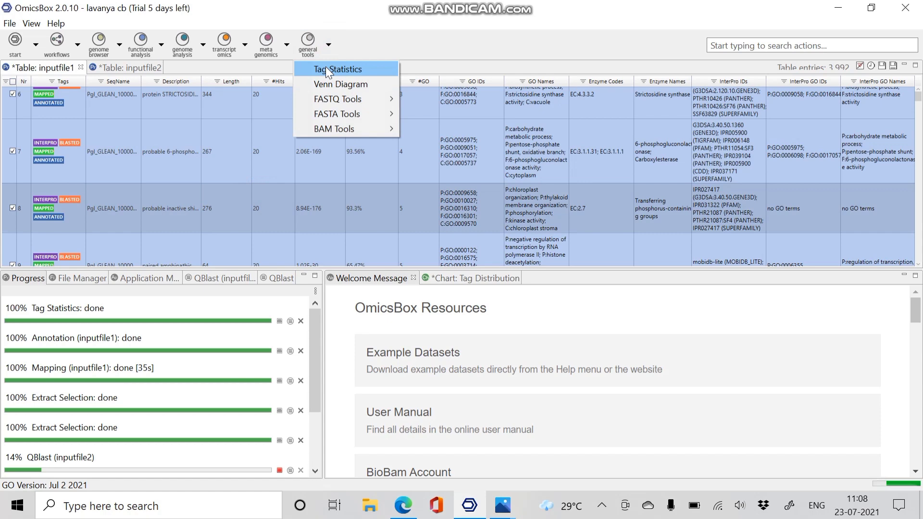
pyautogui.click(337, 69)
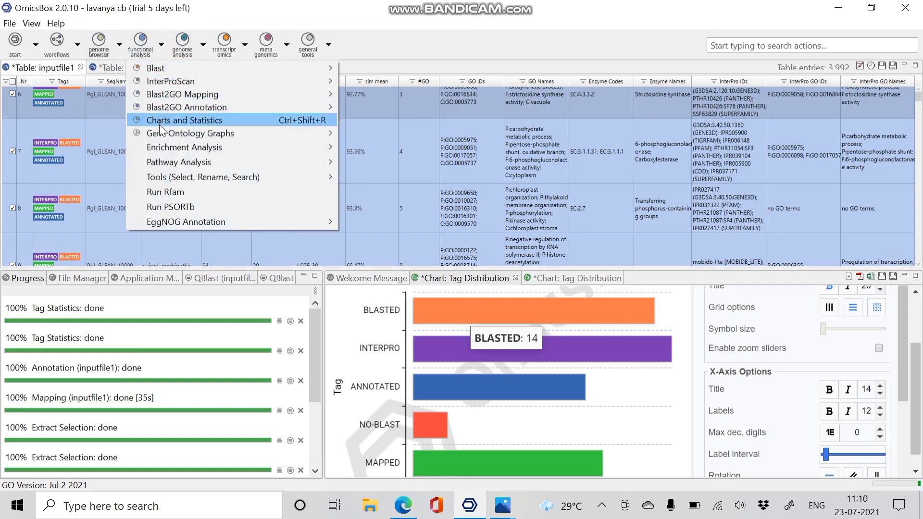
pyautogui.moveTo(191, 133)
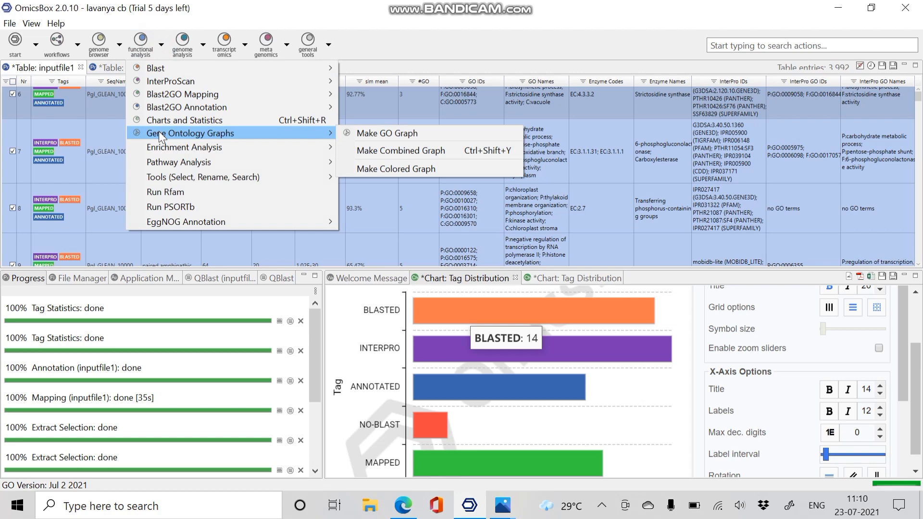
pyautogui.moveTo(387, 133)
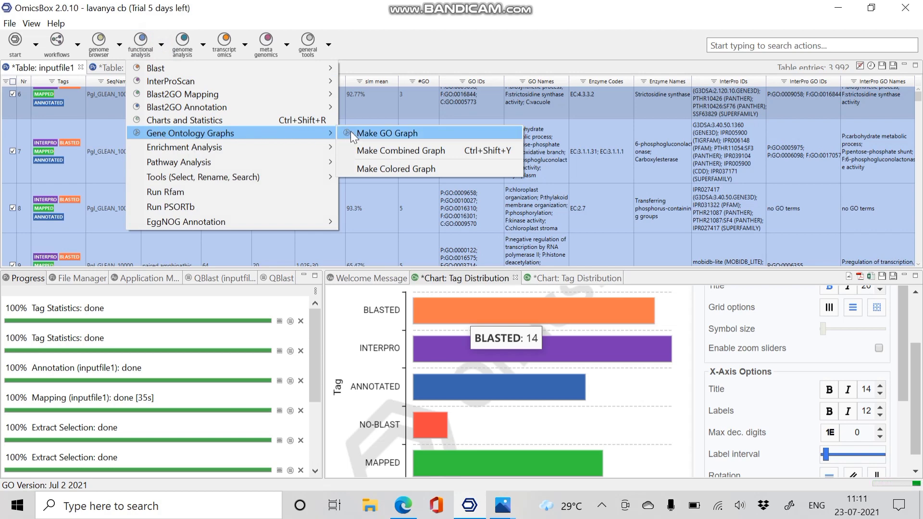
# Make a simple GO graph from GO names rather than GO IDs.
pyautogui.click(386, 132)
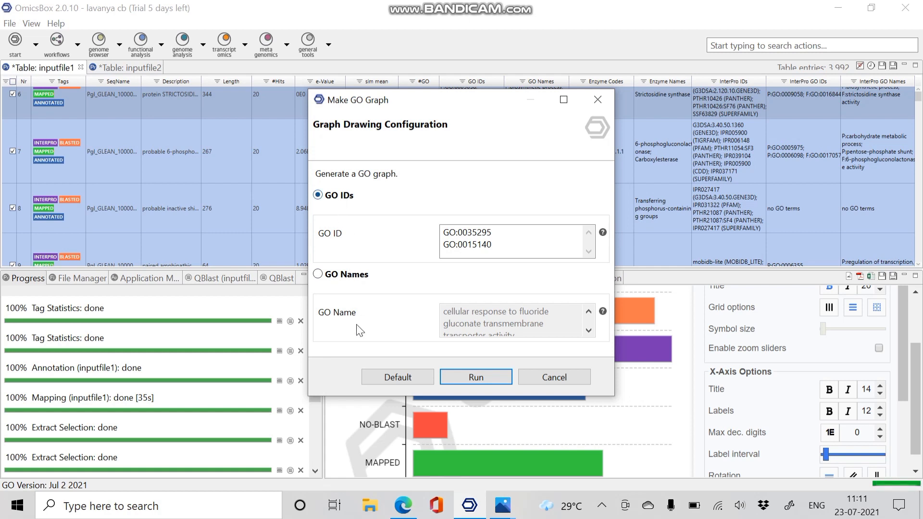
pyautogui.click(318, 274)
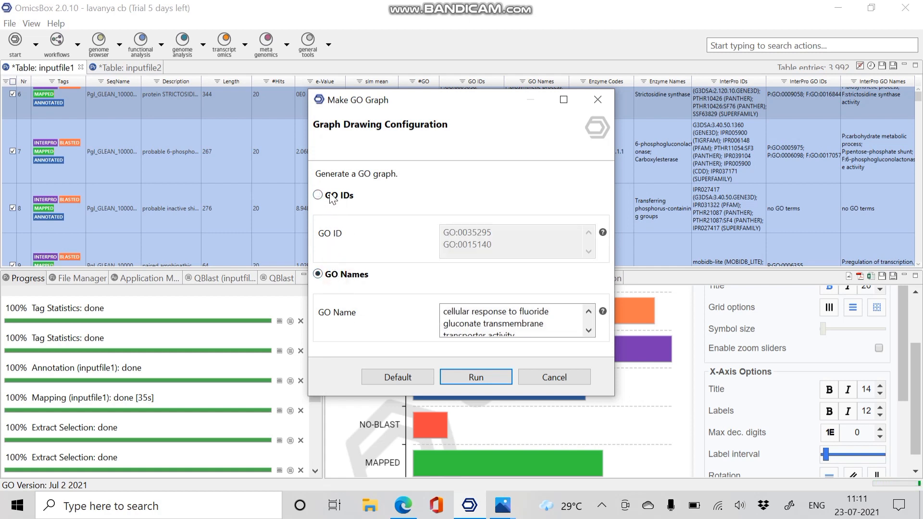
pyautogui.click(317, 195)
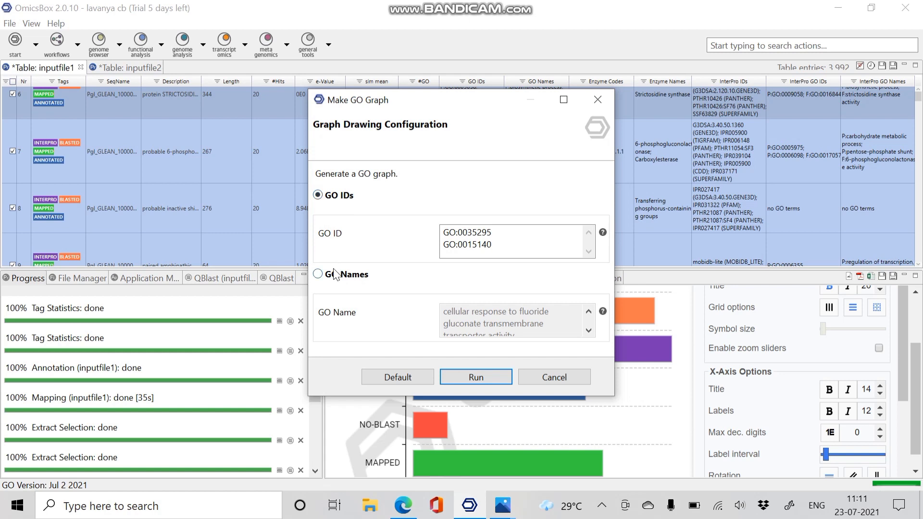
pyautogui.click(318, 274)
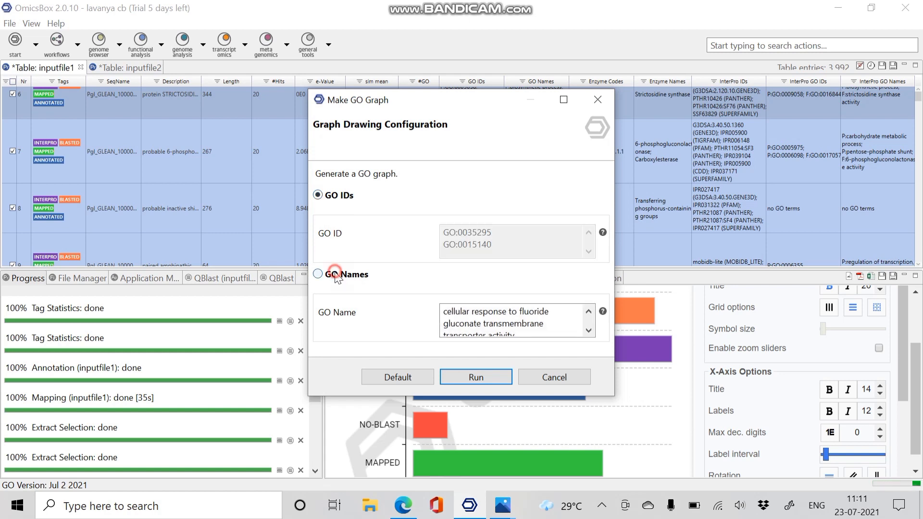
pyautogui.click(318, 274)
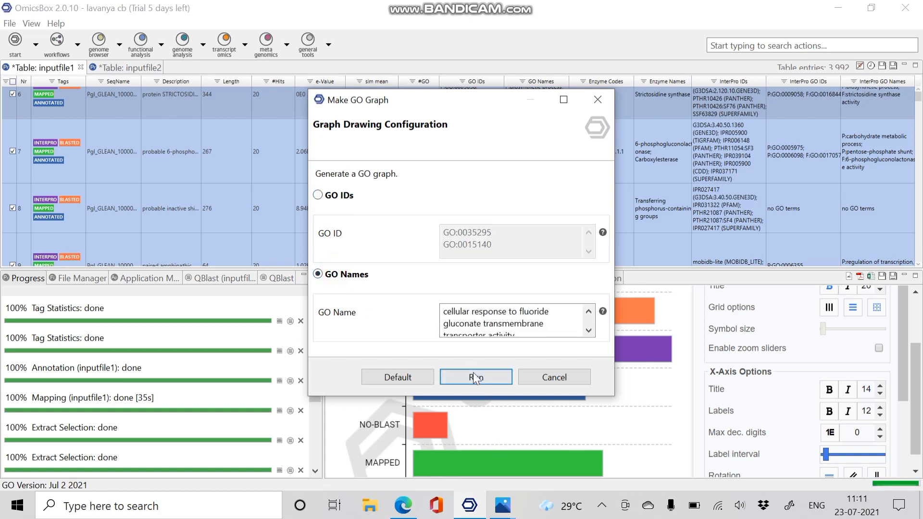
pyautogui.click(476, 377)
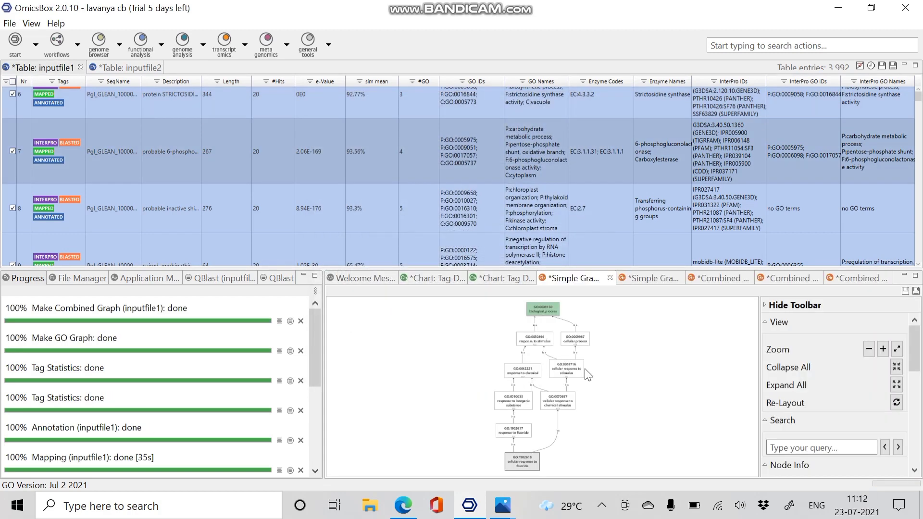
pyautogui.moveTo(595, 364)
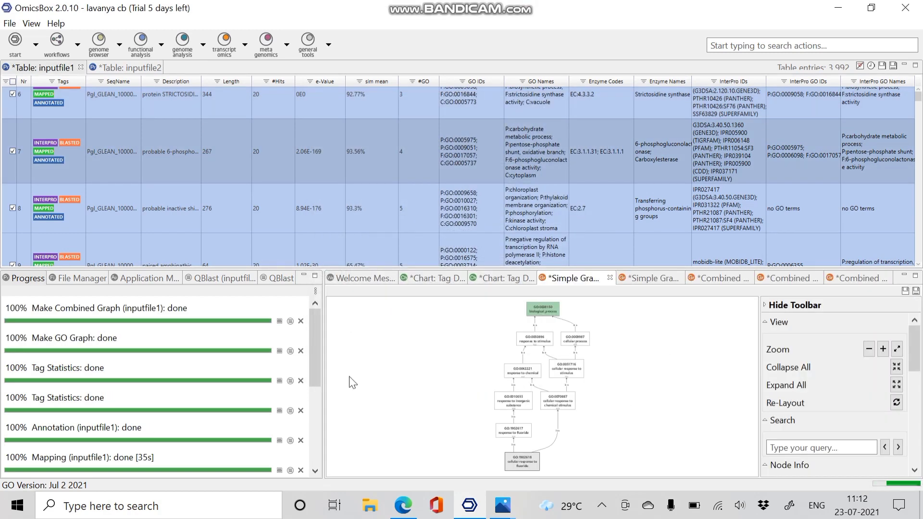
pyautogui.click(140, 46)
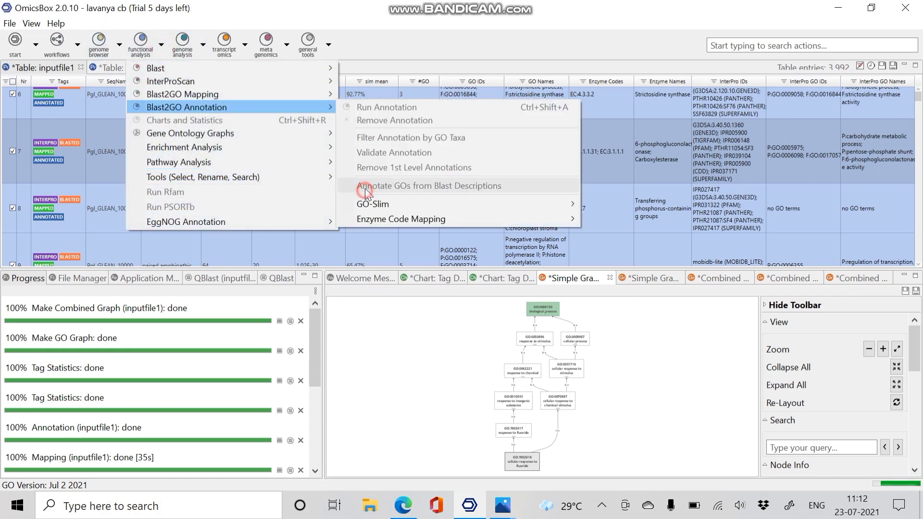
pyautogui.moveTo(188, 132)
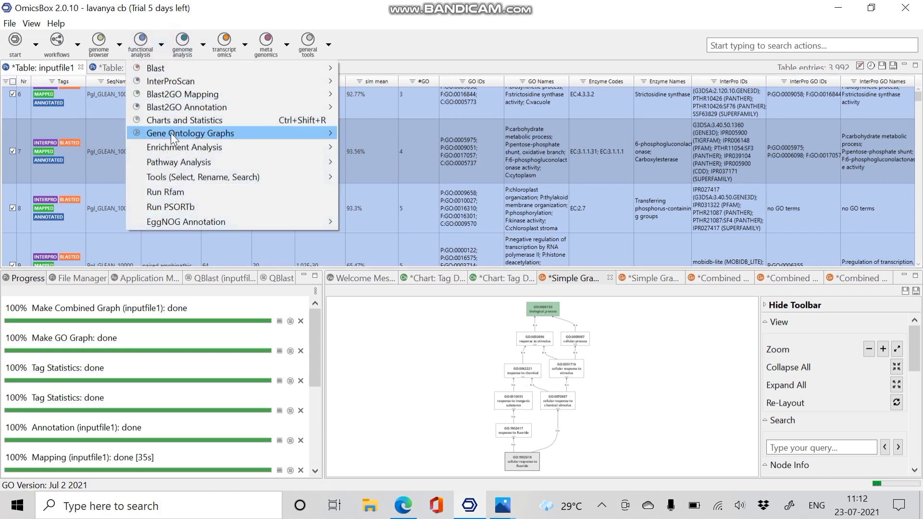
# Queue Annotation Statistics with every chart enabled, ontology level 2 and direct GO counts.
pyautogui.click(186, 121)
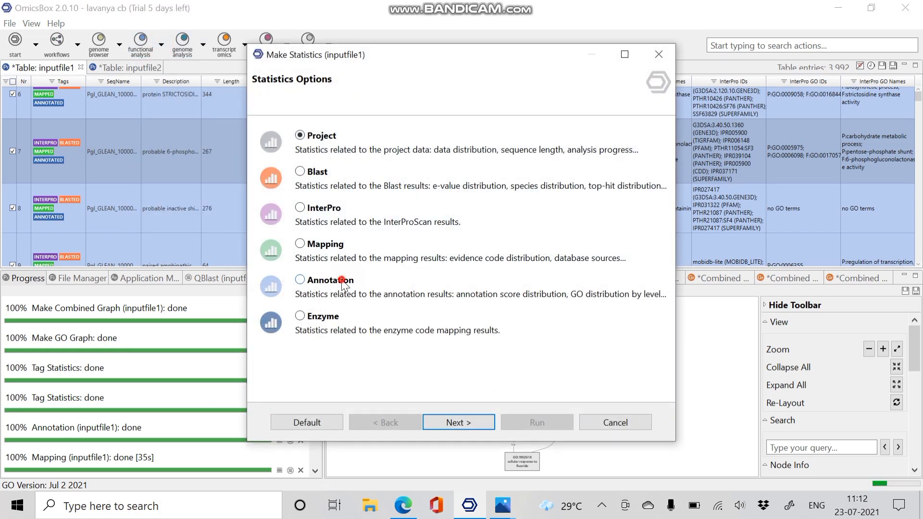
pyautogui.click(300, 279)
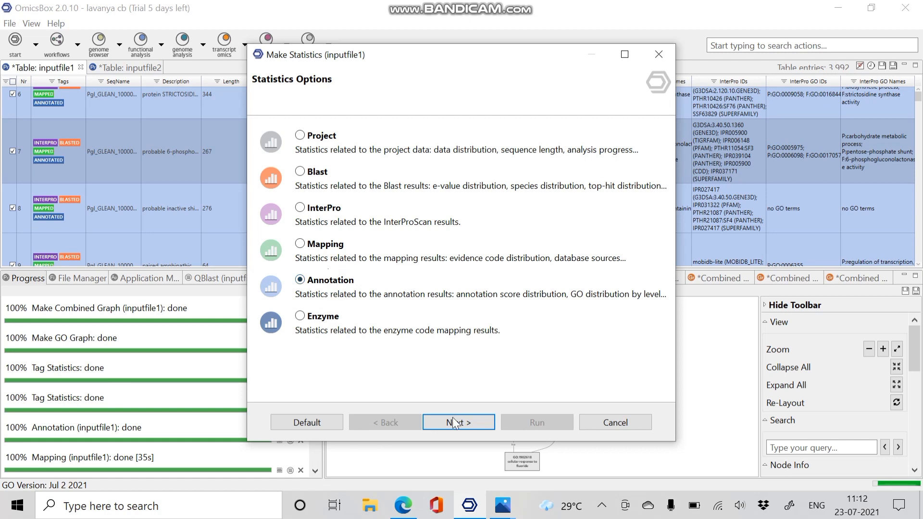
pyautogui.click(458, 421)
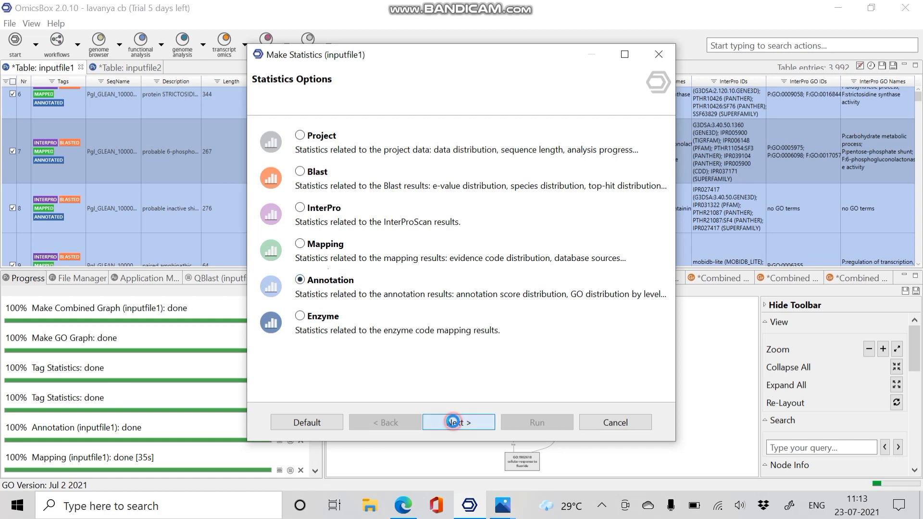
pyautogui.click(457, 422)
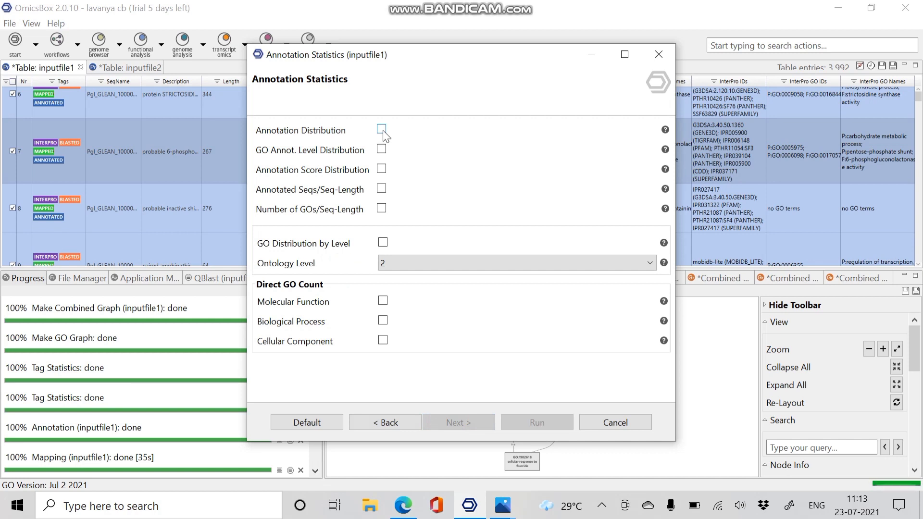
pyautogui.click(381, 150)
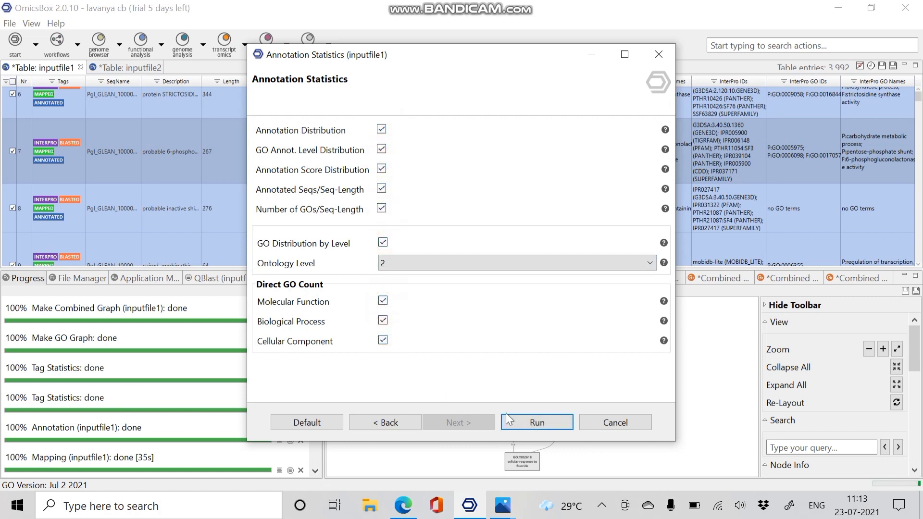
pyautogui.click(536, 422)
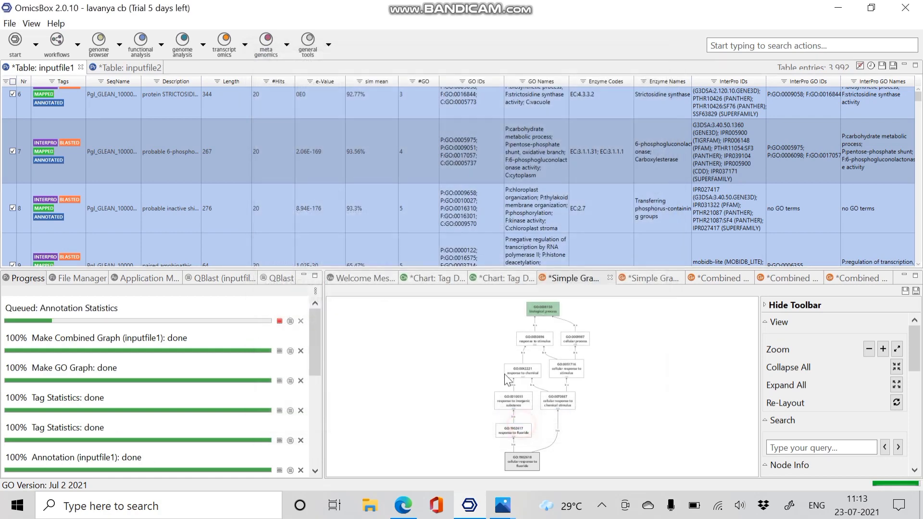
# Review the annotation distribution, GO-level, score, length coverage and GO-by-level charts.
pyautogui.click(606, 277)
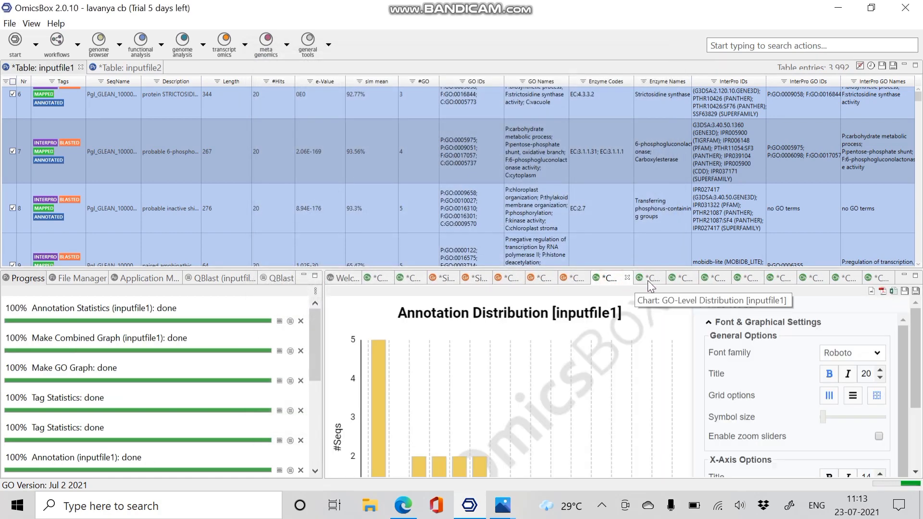
pyautogui.click(646, 277)
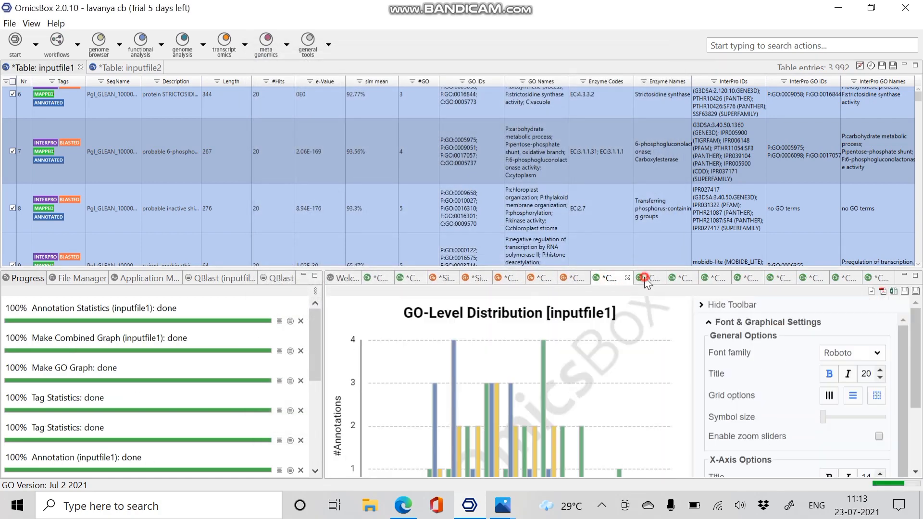
pyautogui.click(636, 277)
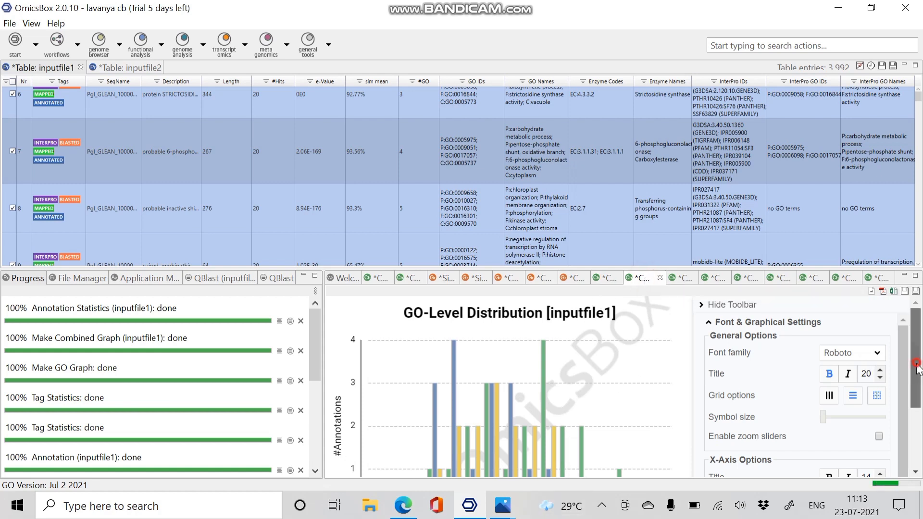
pyautogui.click(670, 277)
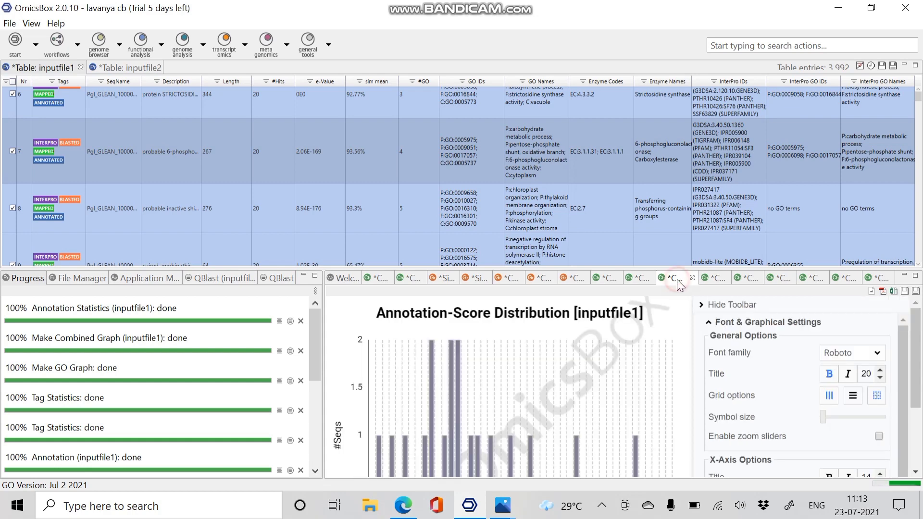
pyautogui.click(703, 277)
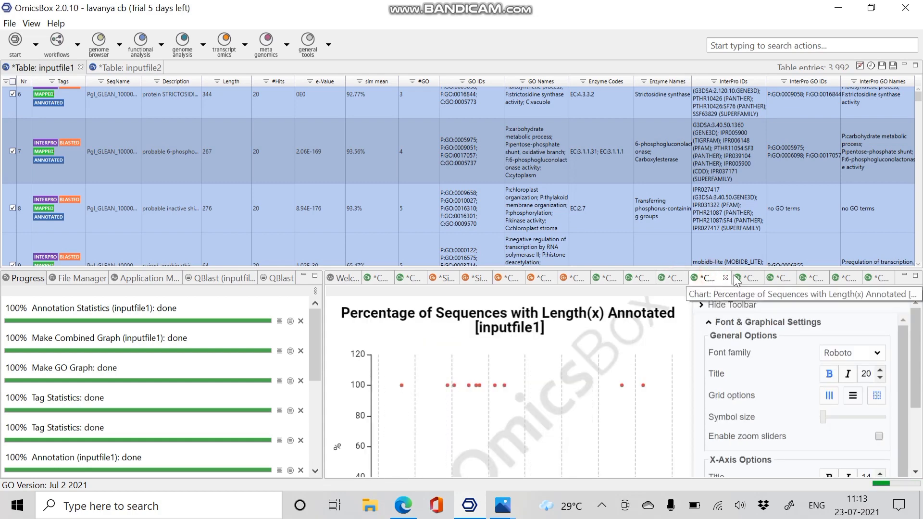
pyautogui.click(768, 276)
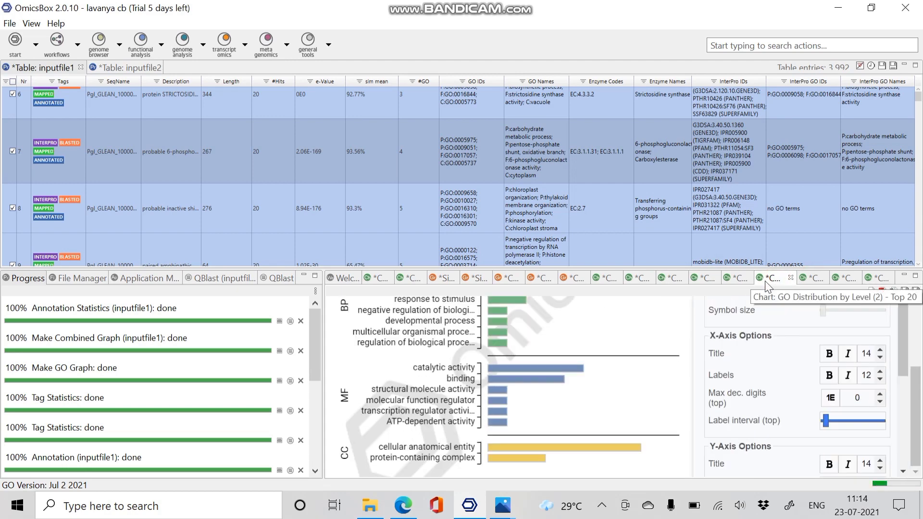
pyautogui.moveTo(559, 394)
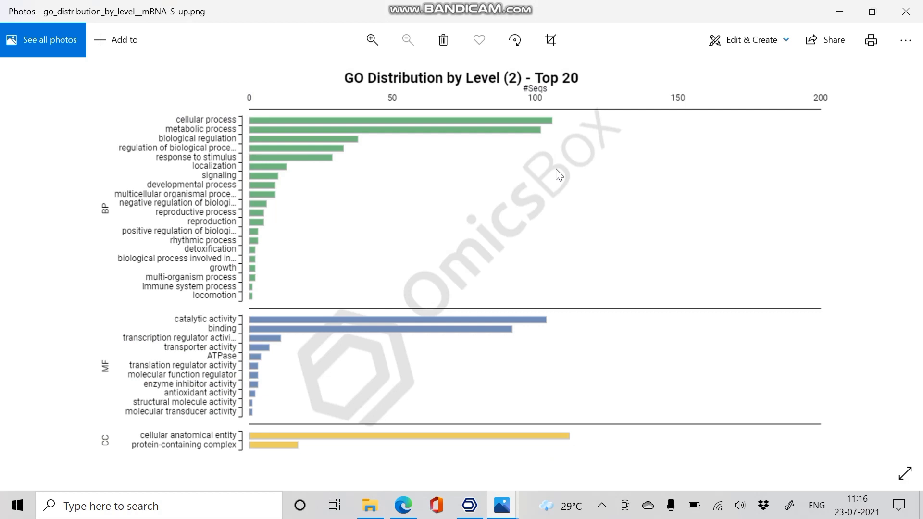
pyautogui.moveTo(105, 210)
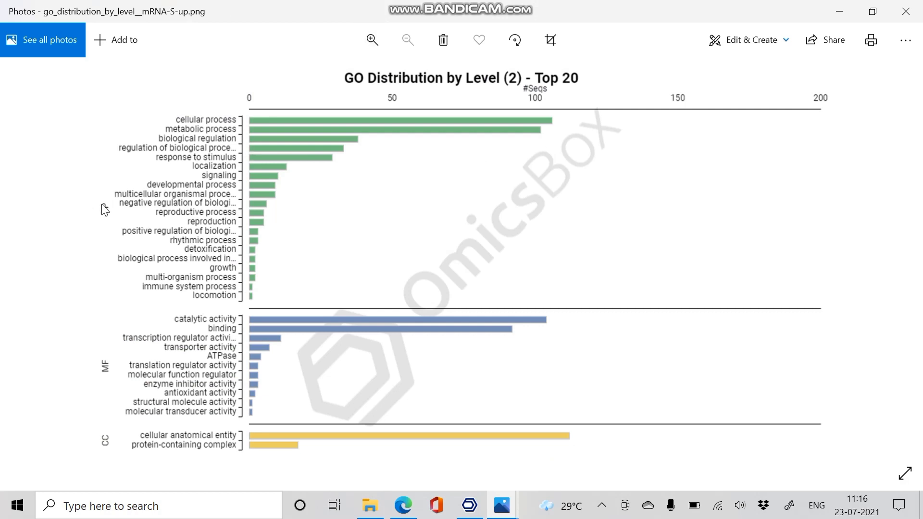
pyautogui.moveTo(111, 446)
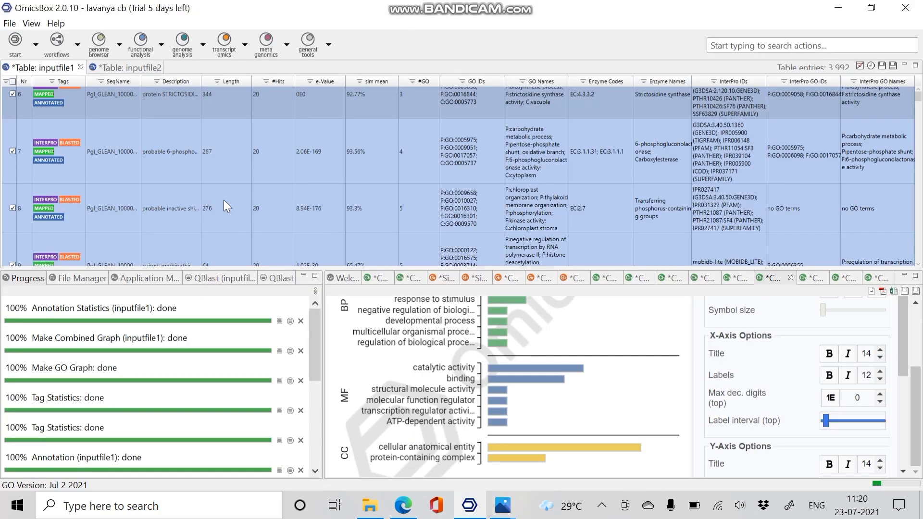
# Save the annotated inputfile1 project as an OmicsBox file in the blast2gp folder.
pyautogui.click(9, 23)
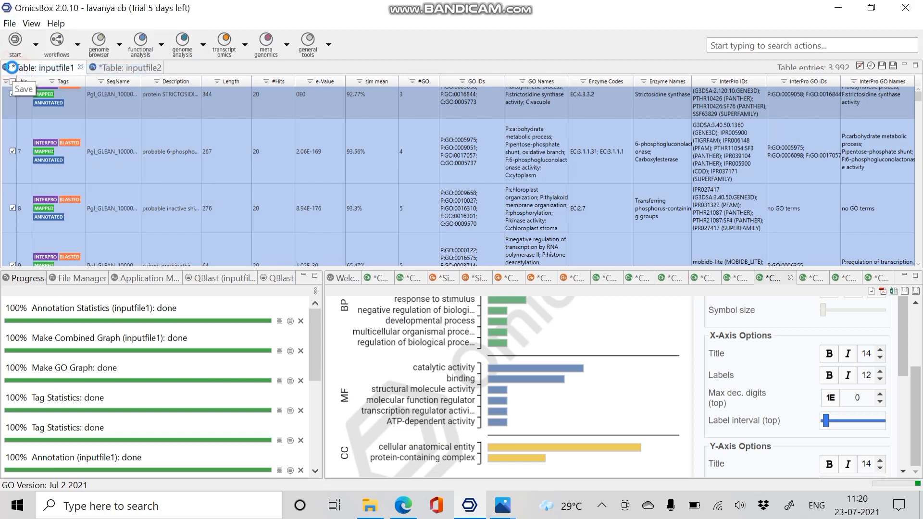
pyautogui.click(23, 88)
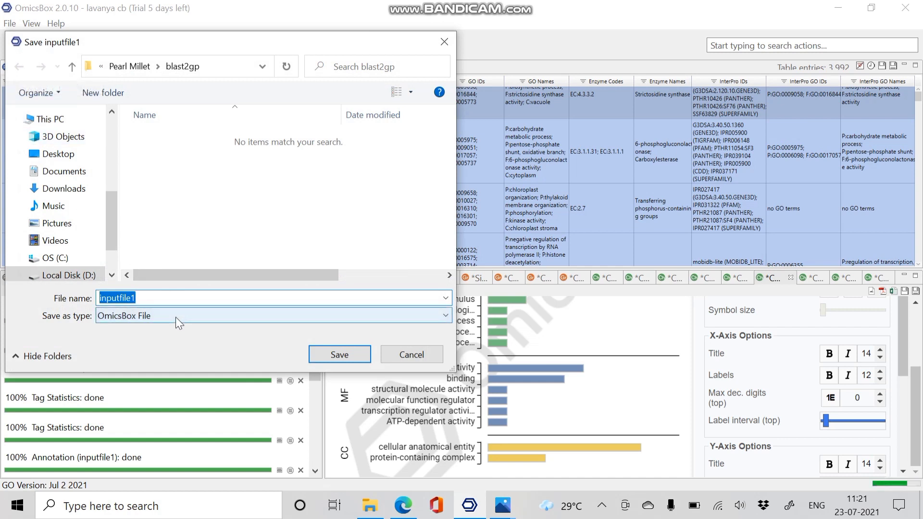
pyautogui.click(339, 354)
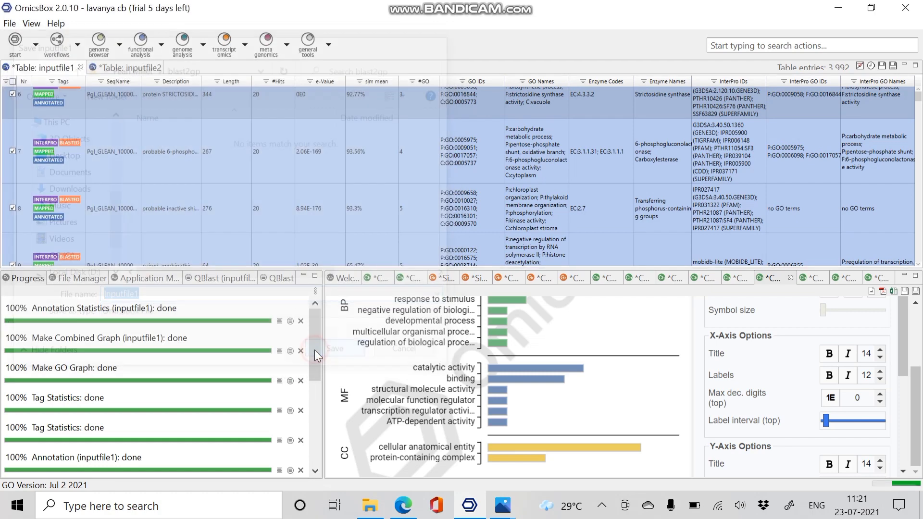
pyautogui.click(334, 348)
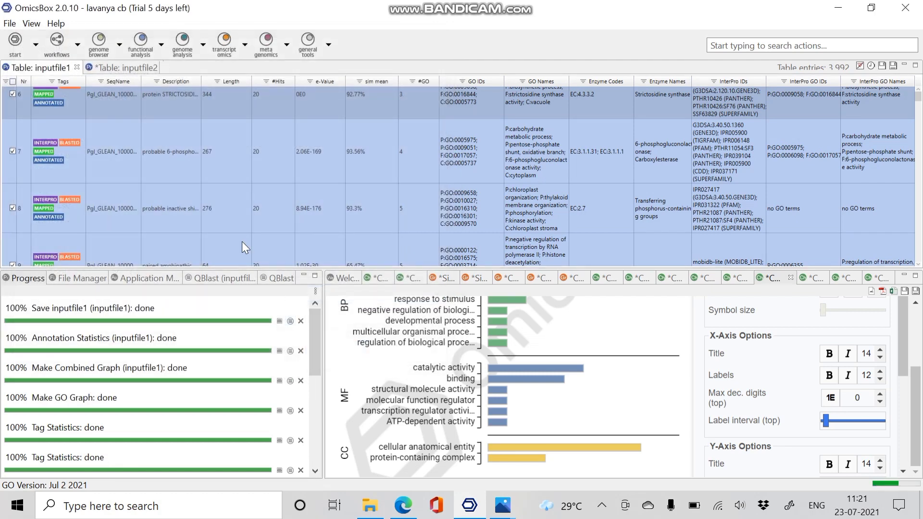
pyautogui.moveTo(139, 132)
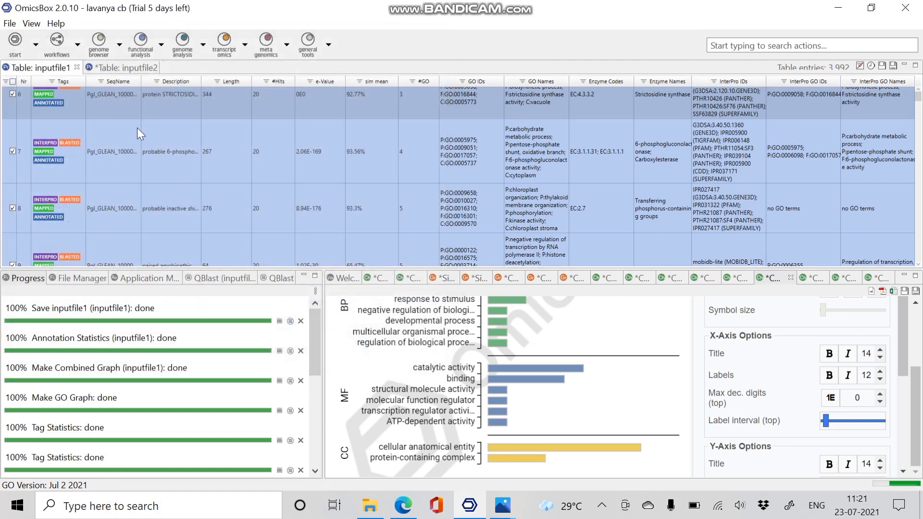
# Export the inputfile1 annotation table as results.txt in the blast2gp folder and dismiss the done notice.
pyautogui.click(9, 23)
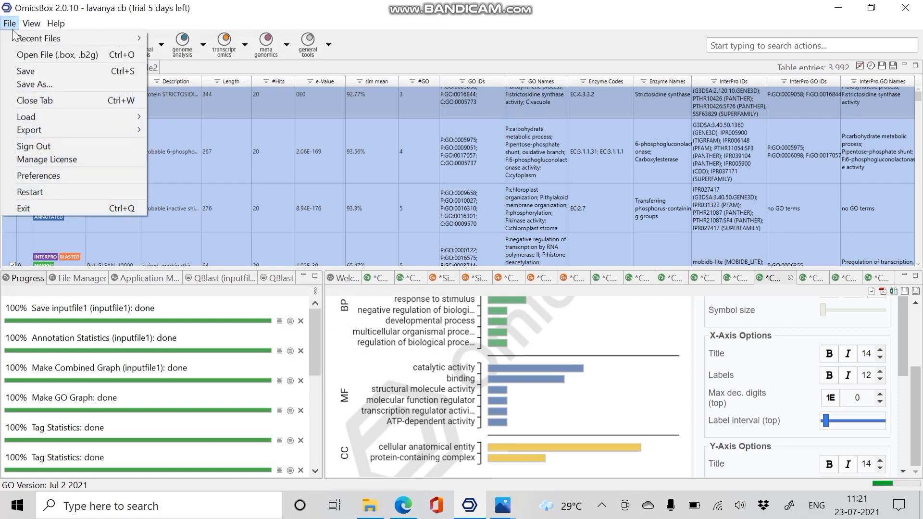
pyautogui.click(27, 130)
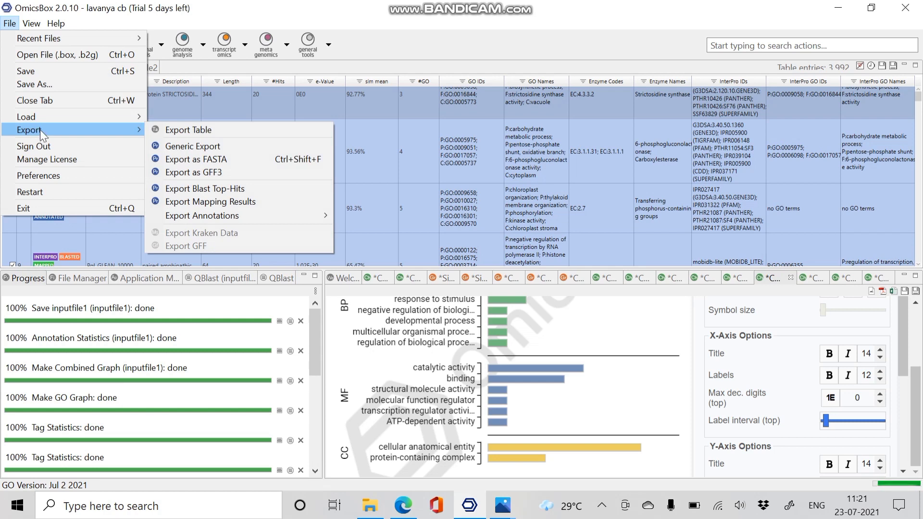
pyautogui.moveTo(92, 142)
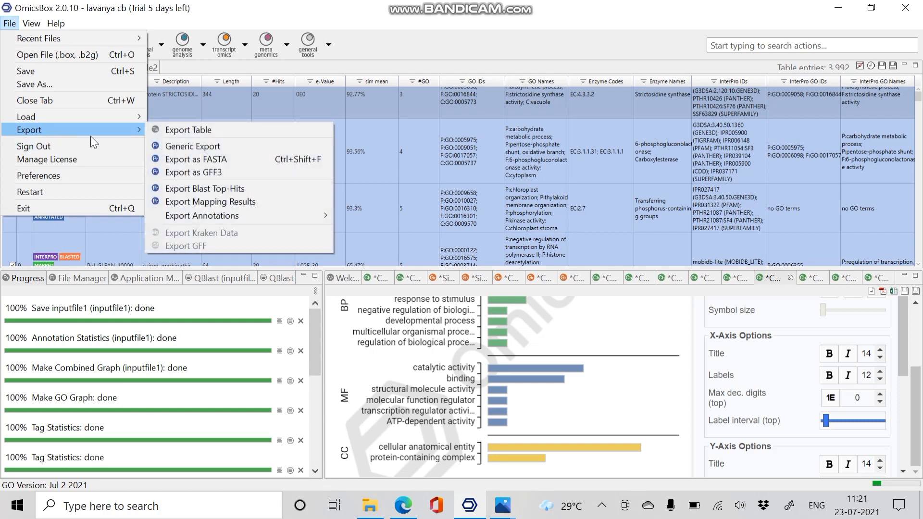
pyautogui.moveTo(188, 130)
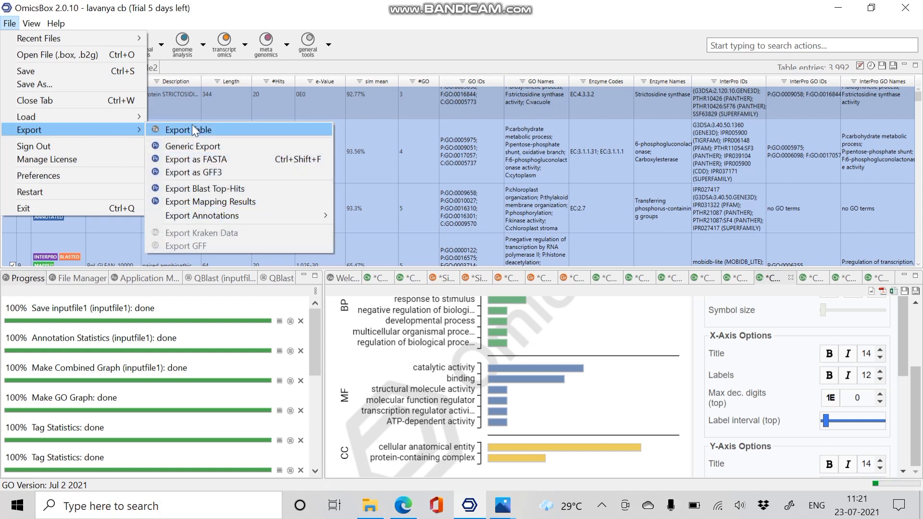
pyautogui.moveTo(189, 129)
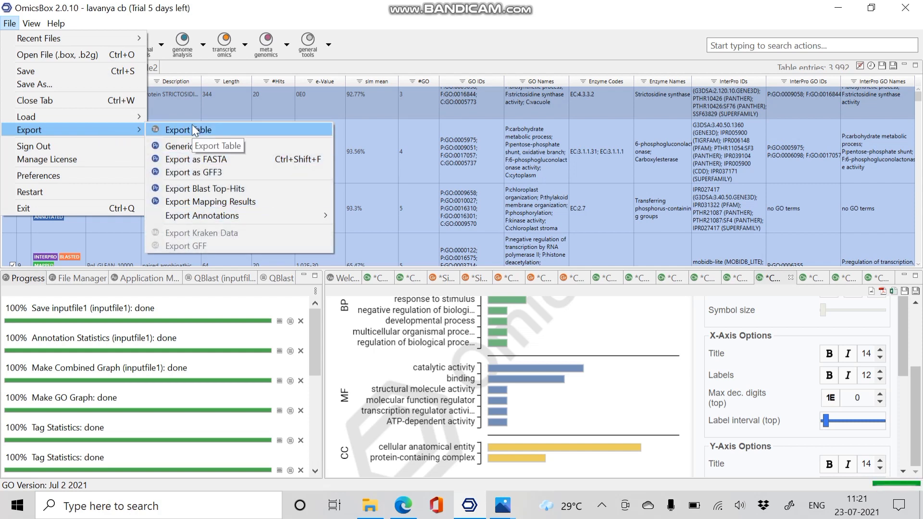
pyautogui.click(193, 130)
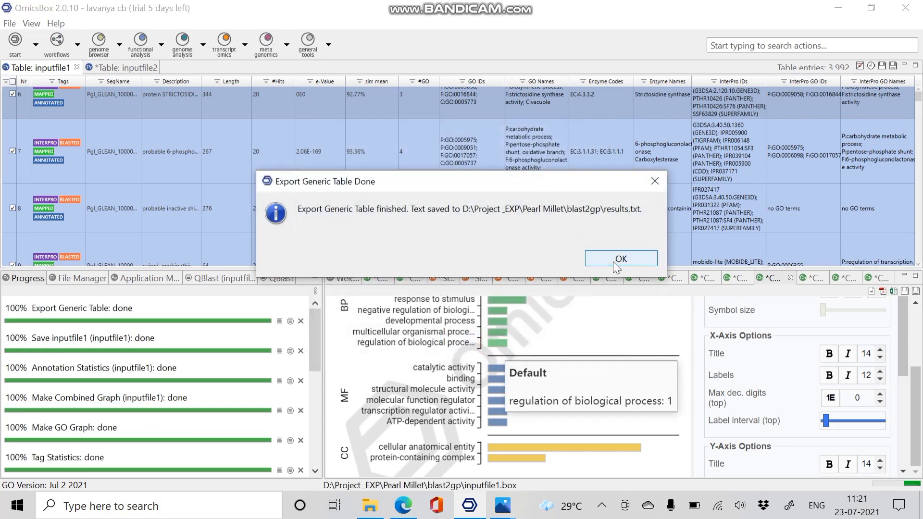
pyautogui.click(620, 258)
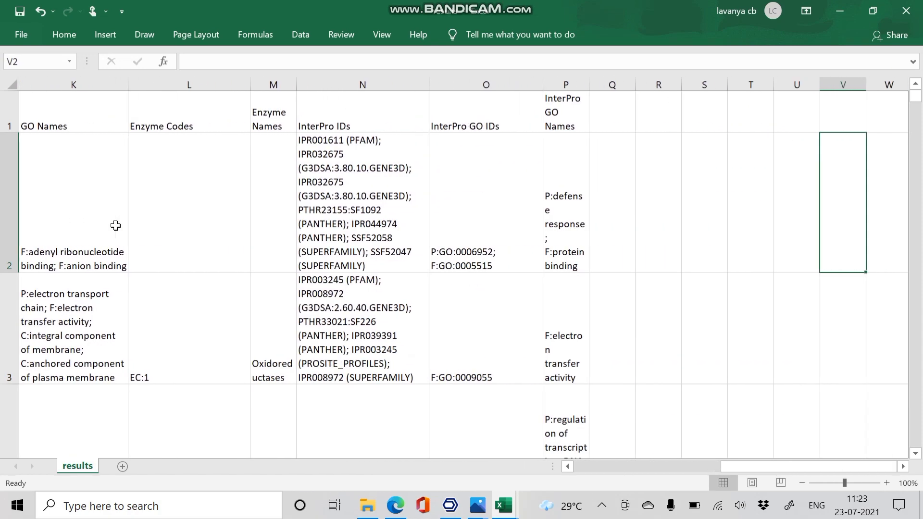
# Browse the results.txt sheet in Excel showing GO names, enzyme codes and InterPro columns.
pyautogui.click(131, 328)
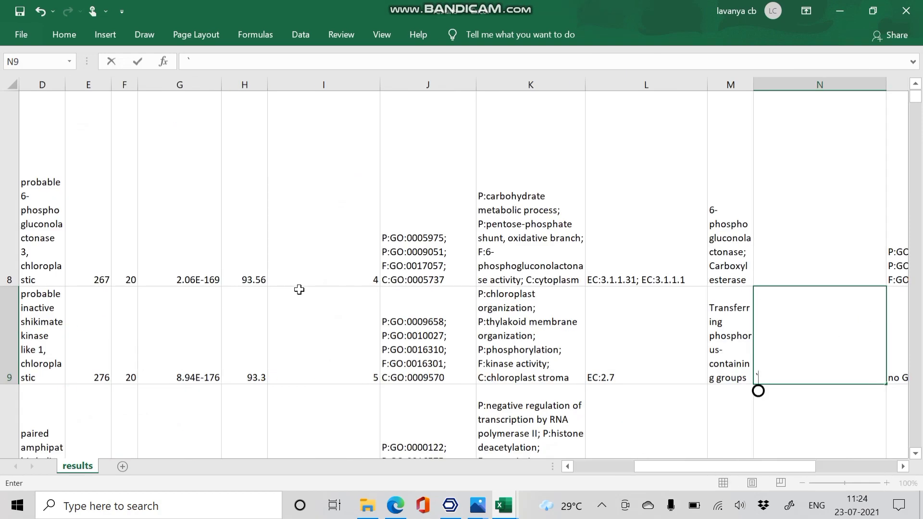
pyautogui.click(124, 279)
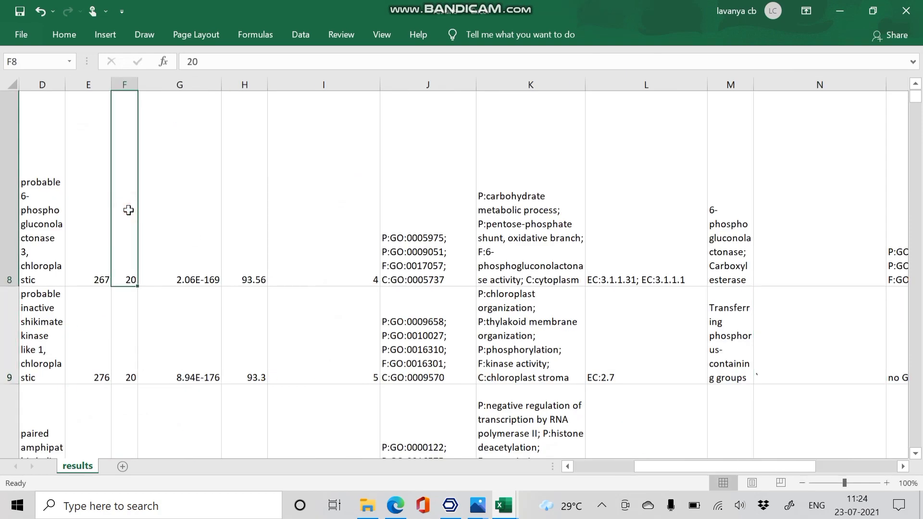